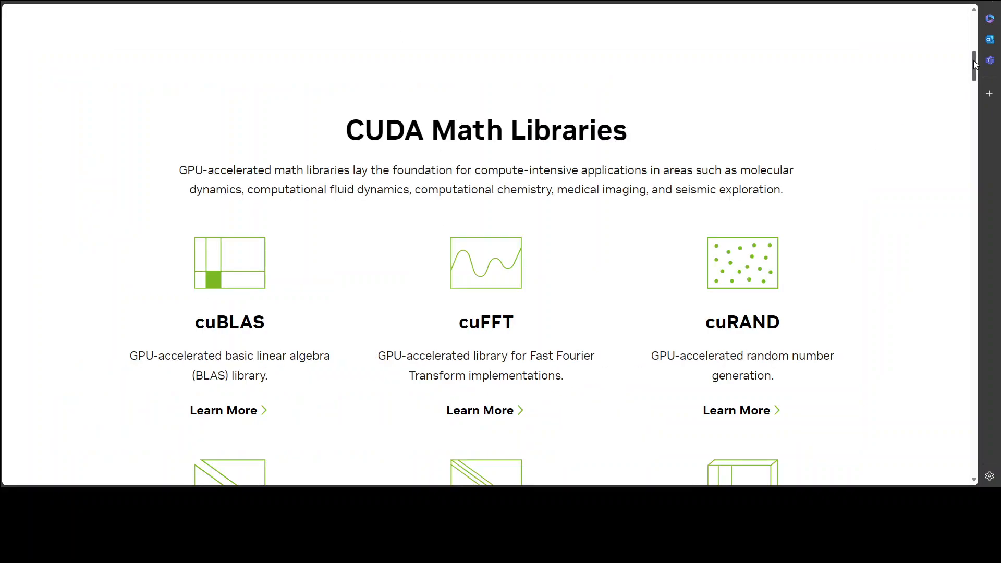
- Scroll through the nvmath-python product page to review its description, quick links and architecture diagram
{"action": "scroll", "scroll_direction": "down", "scroll_amount": 3}
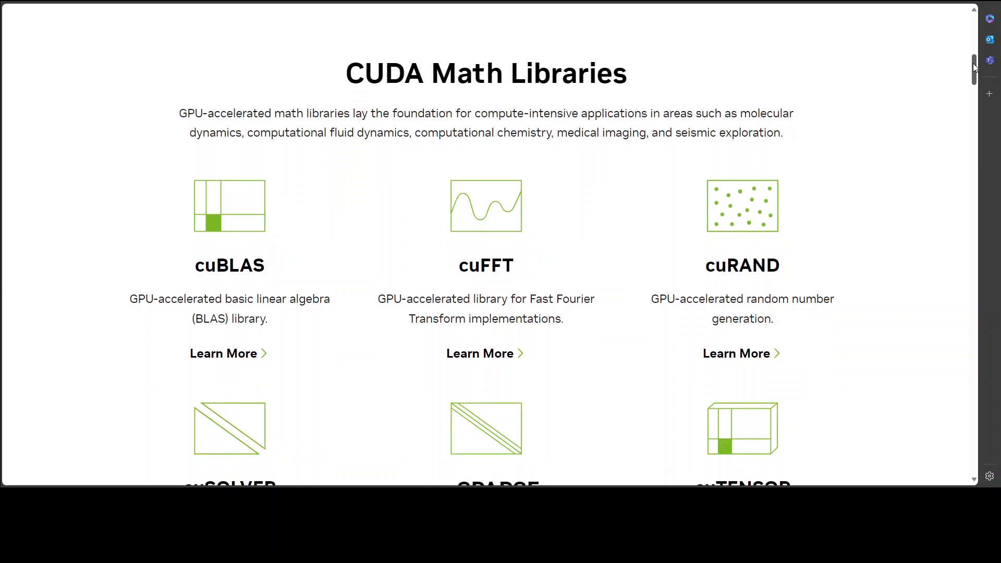
{"action": "scroll", "scroll_direction": "down", "scroll_amount": 3}
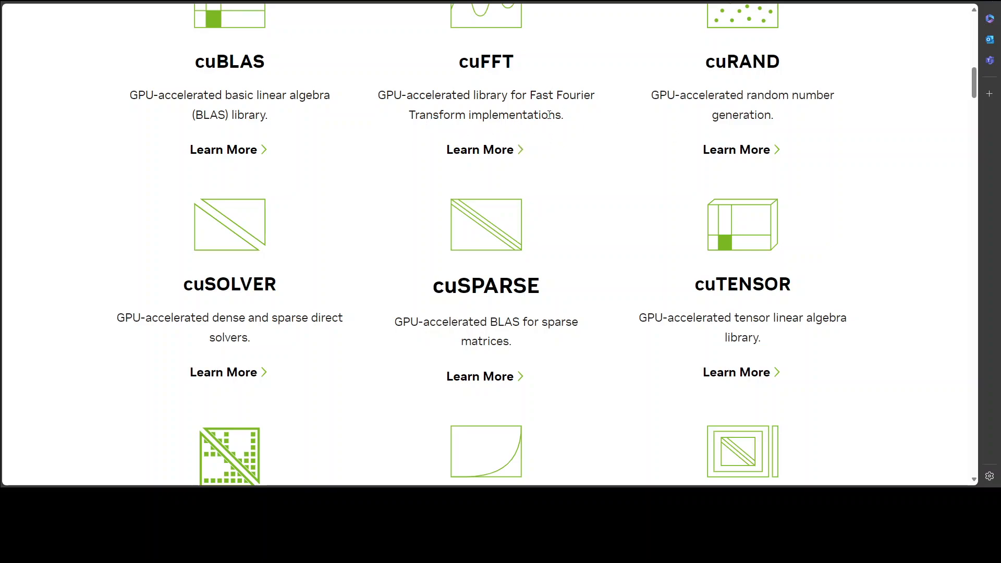
{"action": "mouse_move", "coordinate": [798, 117]}
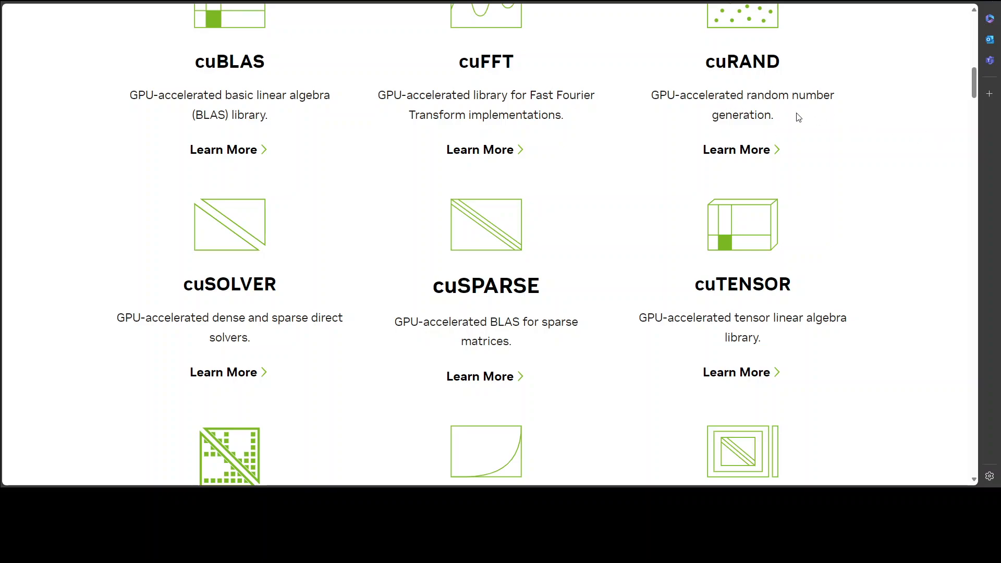
{"action": "scroll", "scroll_direction": "down", "scroll_amount": 3}
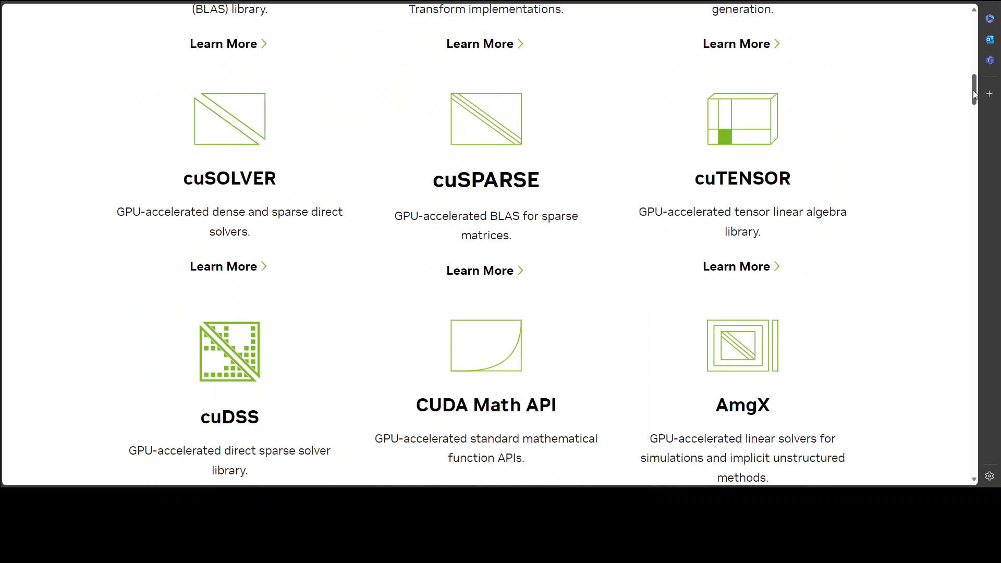
{"action": "scroll", "scroll_direction": "down", "scroll_amount": 3}
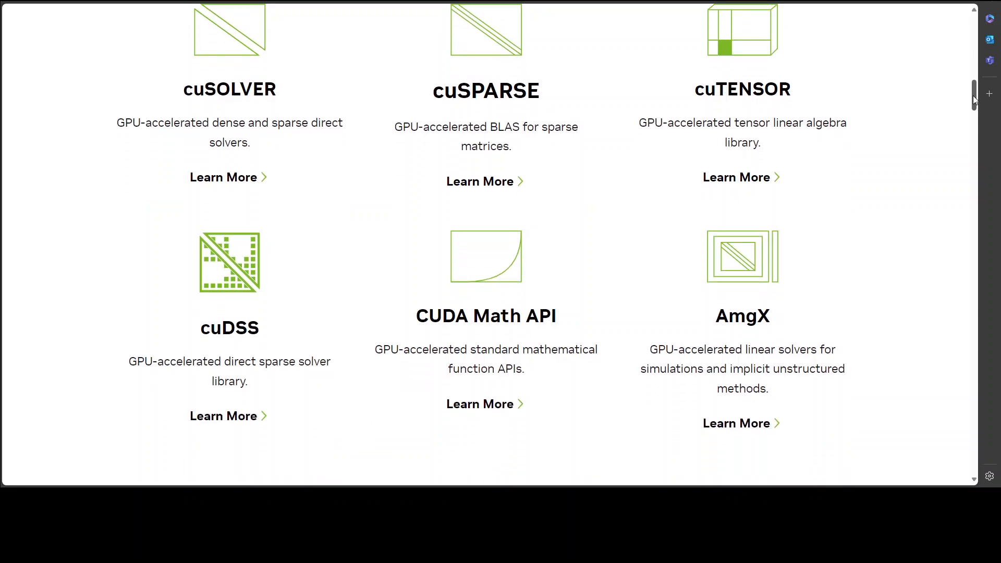
{"action": "scroll", "scroll_direction": "down", "scroll_amount": 3}
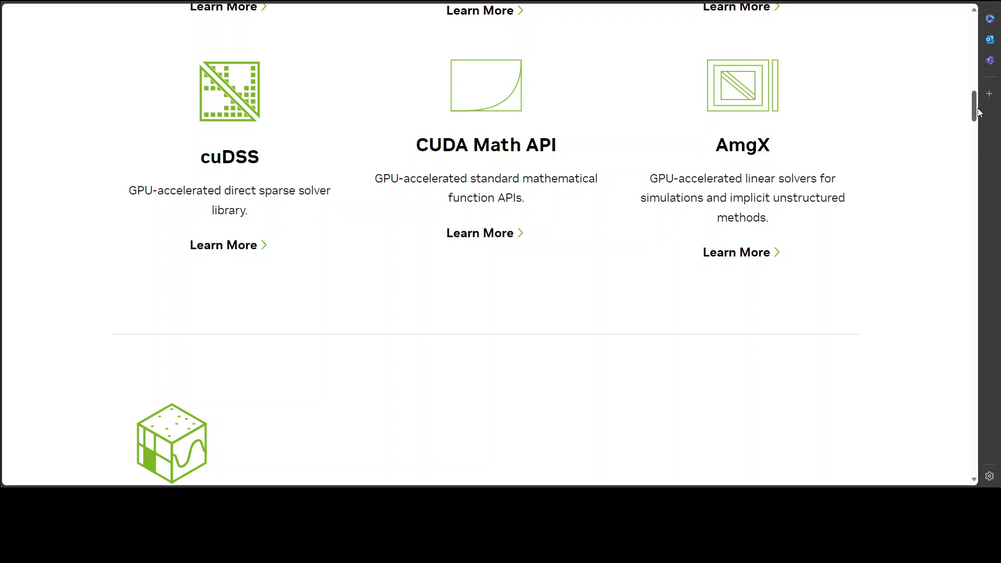
{"action": "scroll", "scroll_direction": "up", "scroll_amount": 3}
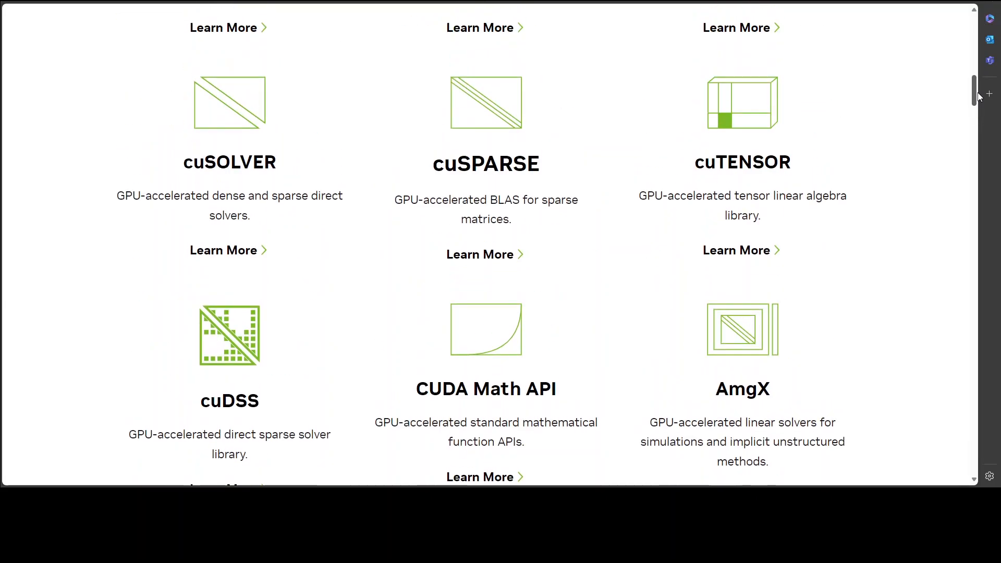
{"action": "scroll", "scroll_direction": "up", "scroll_amount": 3}
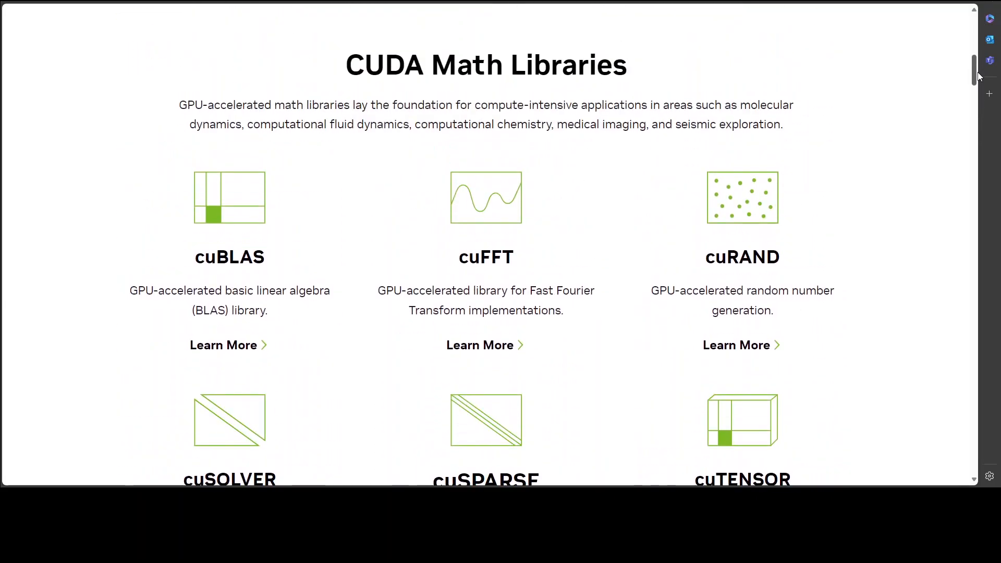
{"action": "scroll", "scroll_direction": "down", "scroll_amount": 3}
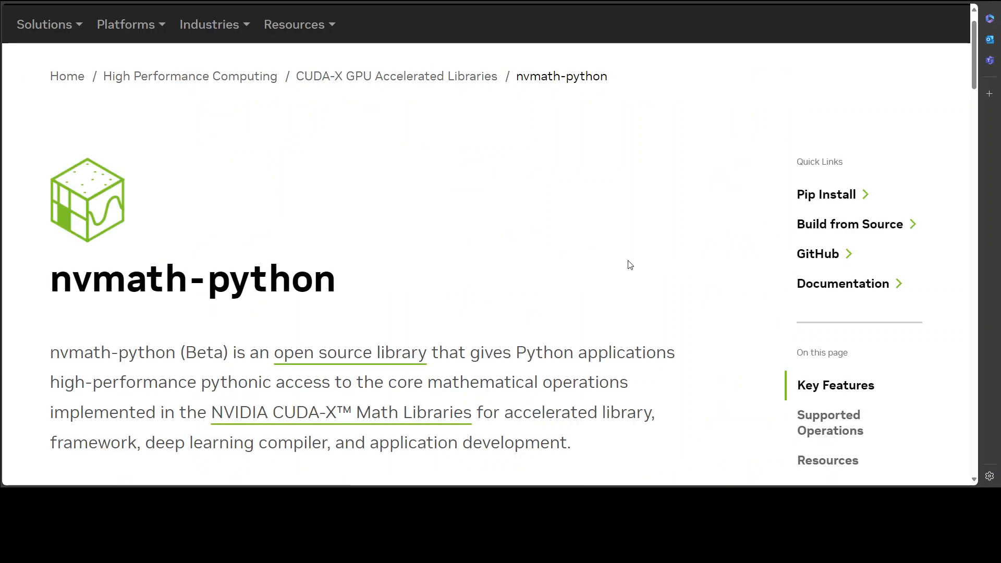
{"action": "mouse_move", "coordinate": [631, 250]}
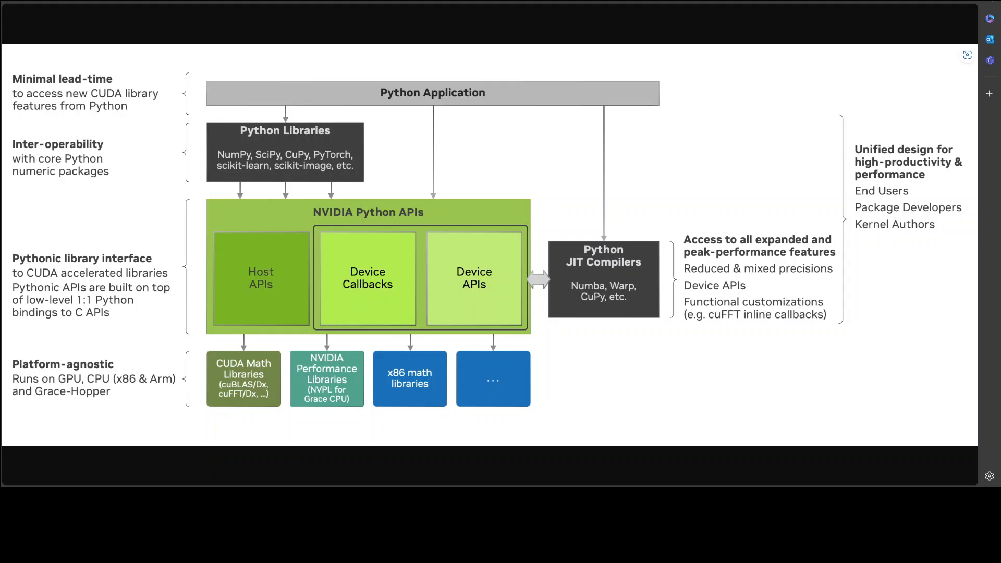
{"action": "mouse_move", "coordinate": [568, 121]}
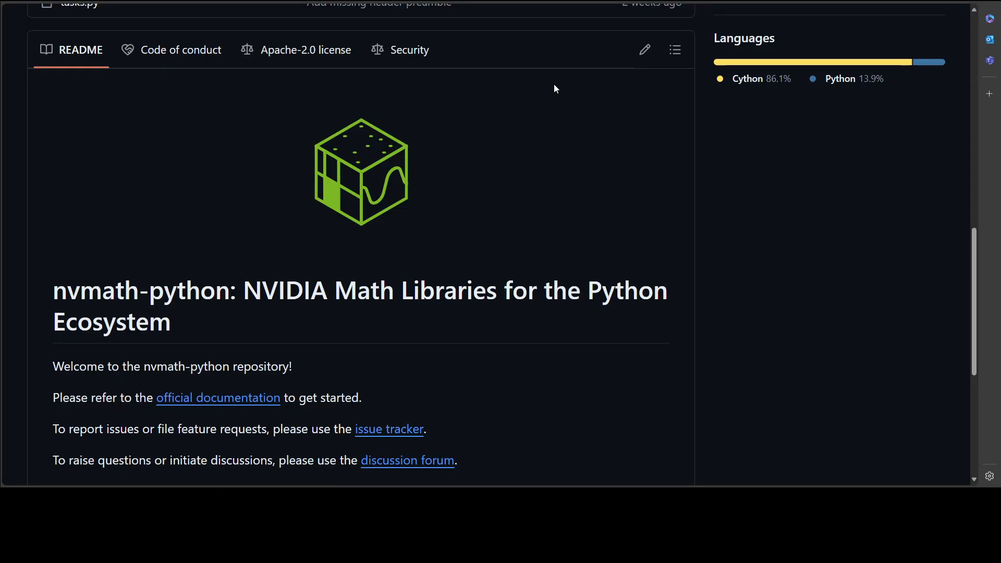
{"action": "mouse_move", "coordinate": [594, 347]}
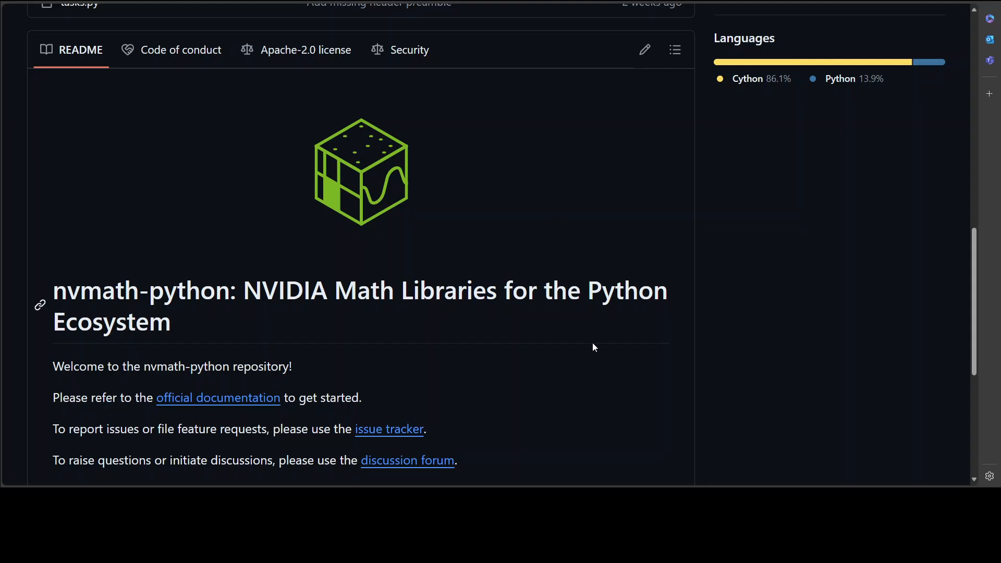
{"action": "mouse_move", "coordinate": [563, 345]}
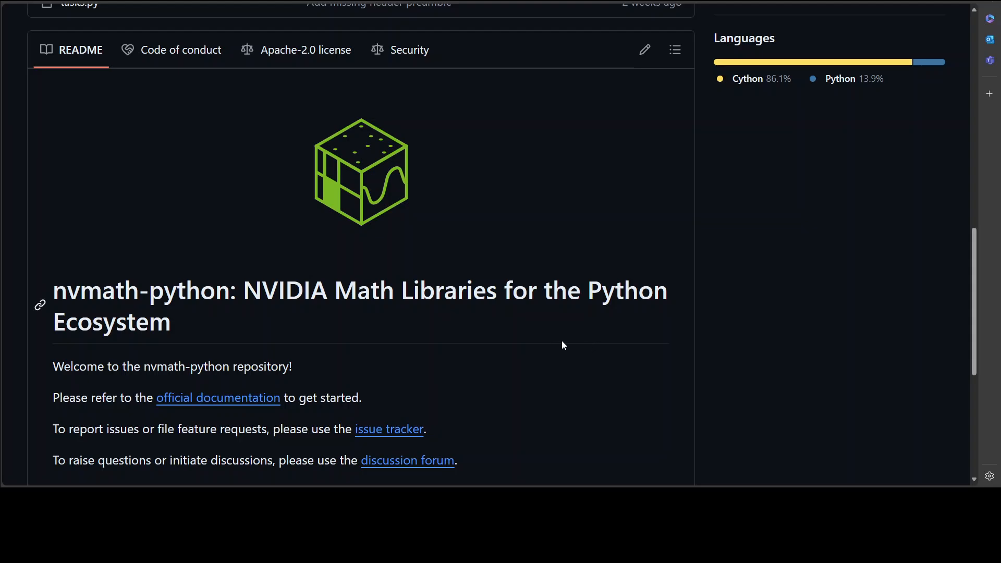
{"action": "mouse_move", "coordinate": [547, 326]}
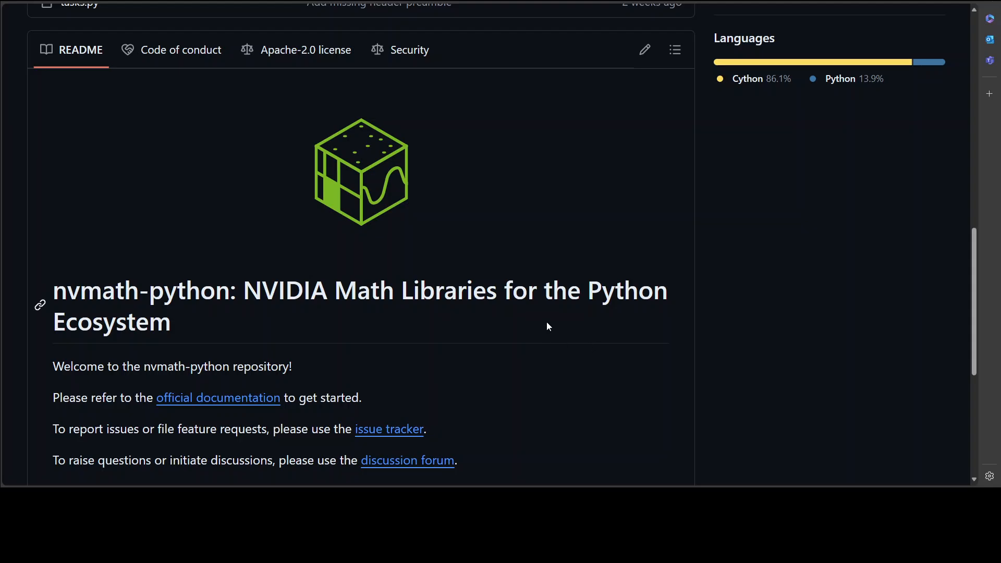
{"action": "mouse_move", "coordinate": [544, 327]}
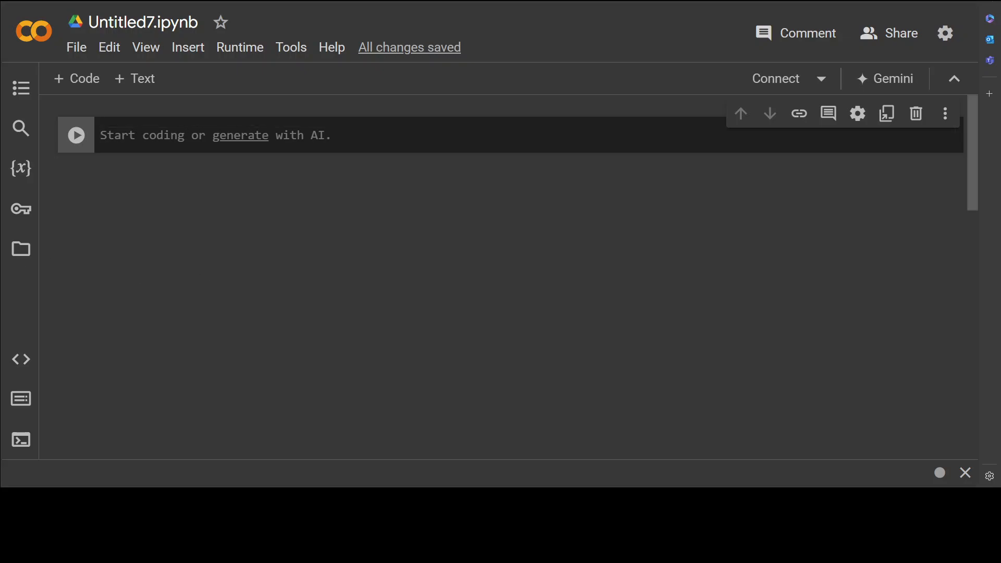
{"action": "mouse_move", "coordinate": [394, 233]}
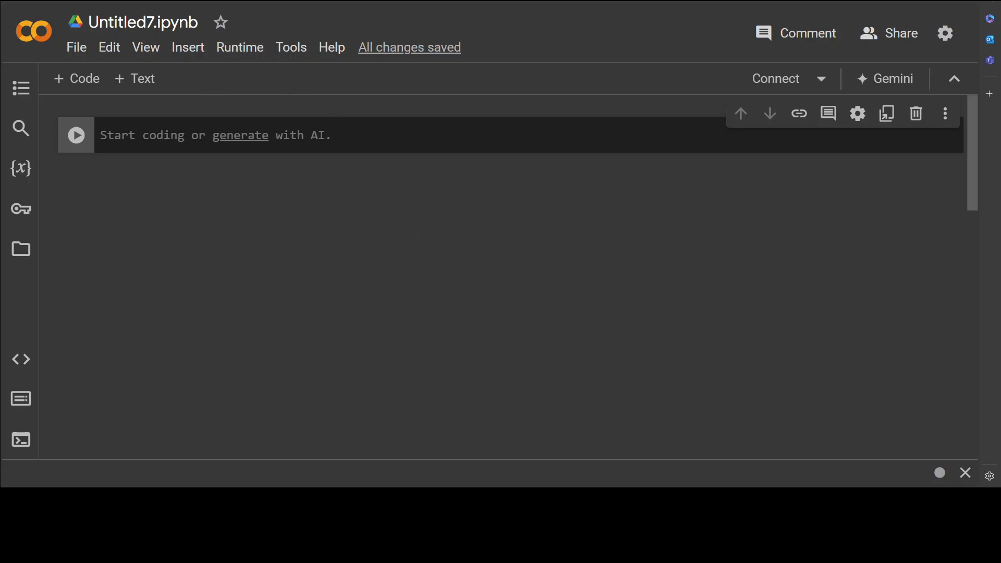
- Change the notebook's runtime hardware accelerator to T4 GPU and save it
{"action": "left_click", "coordinate": [240, 47]}
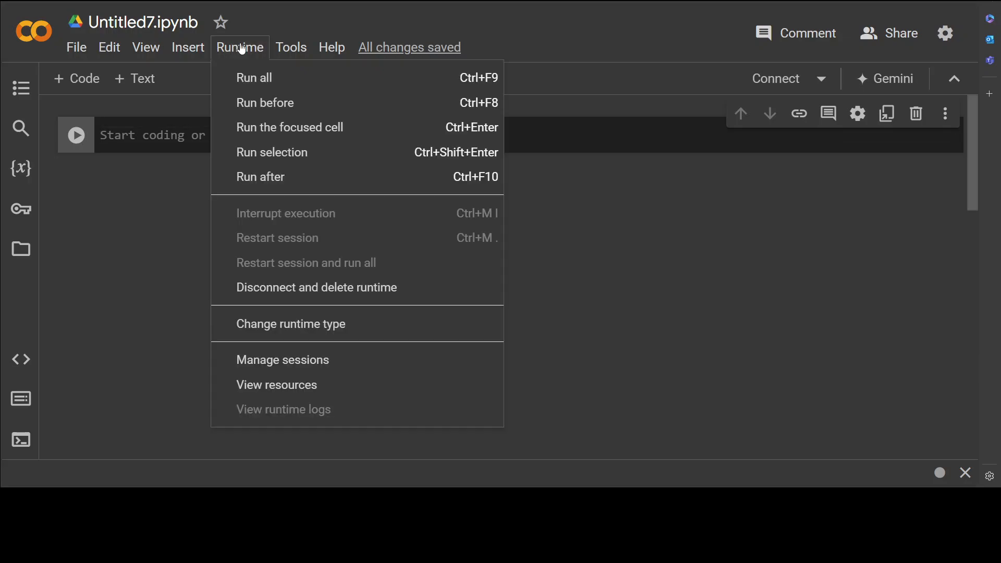
{"action": "left_click", "coordinate": [290, 323]}
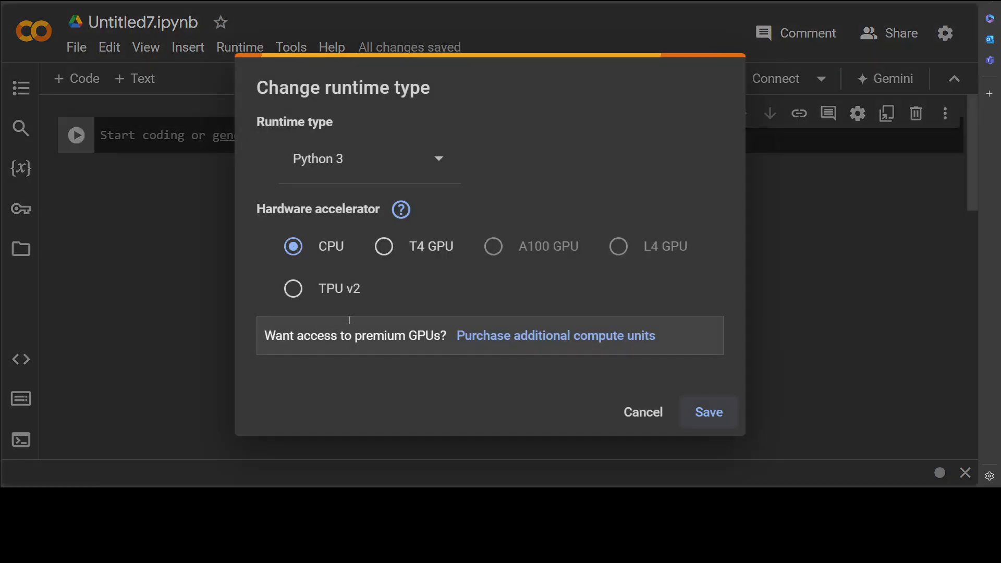
{"action": "left_click", "coordinate": [383, 246]}
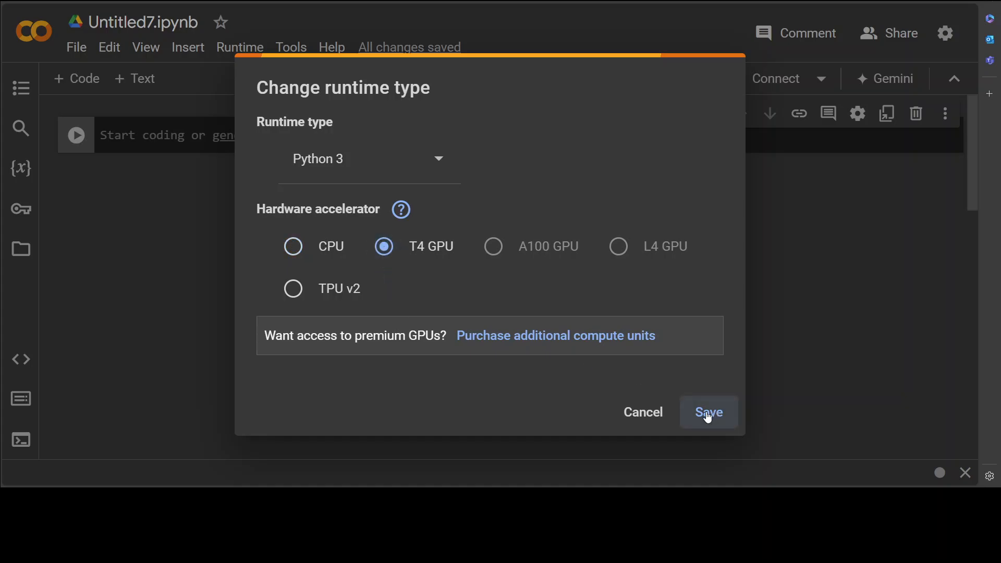
{"action": "left_click", "coordinate": [707, 412]}
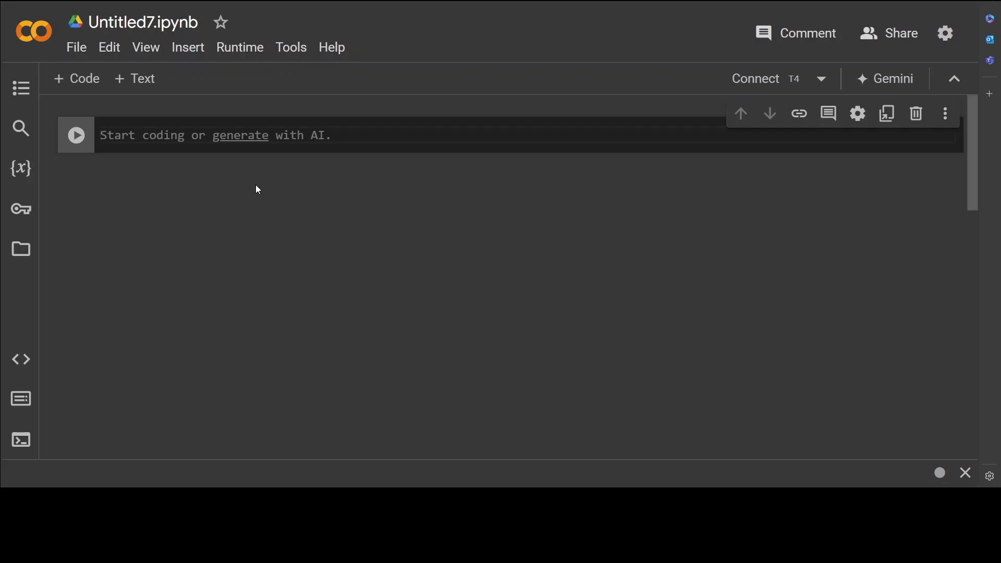
{"action": "mouse_move", "coordinate": [242, 186]}
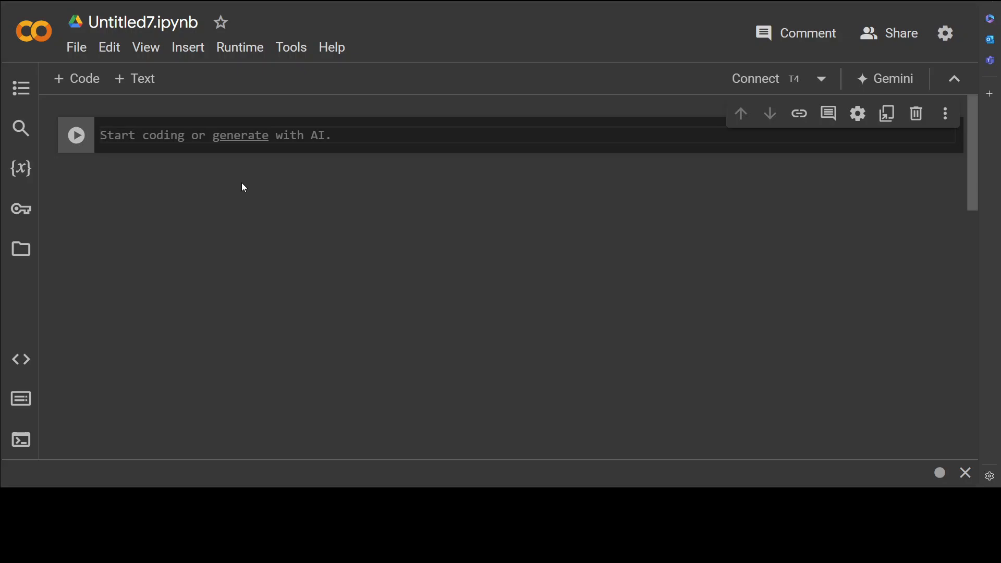
- Replace the cell's contents with !nvidia-smi and run it to report a Tesla T4 with CUDA 12.2
{"action": "type", "text": "!pip install nvmath-python[cu12]"}
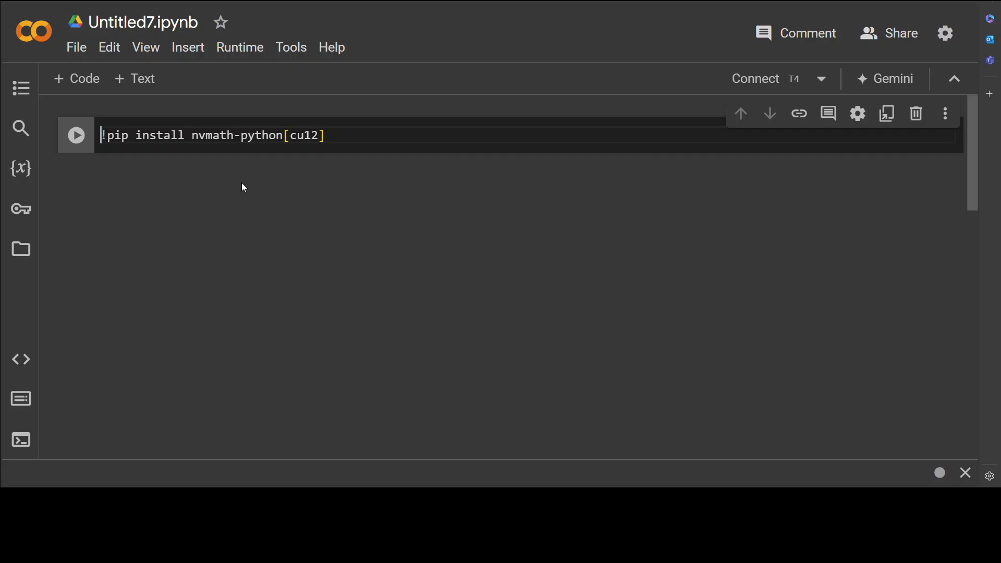
{"action": "key", "text": "ctrl+a"}
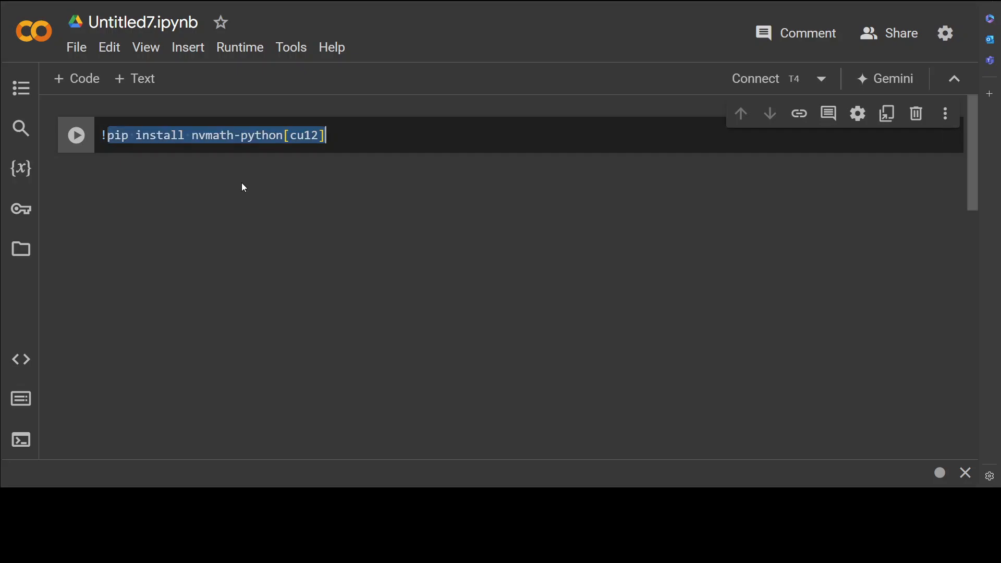
{"action": "type", "text": "n"}
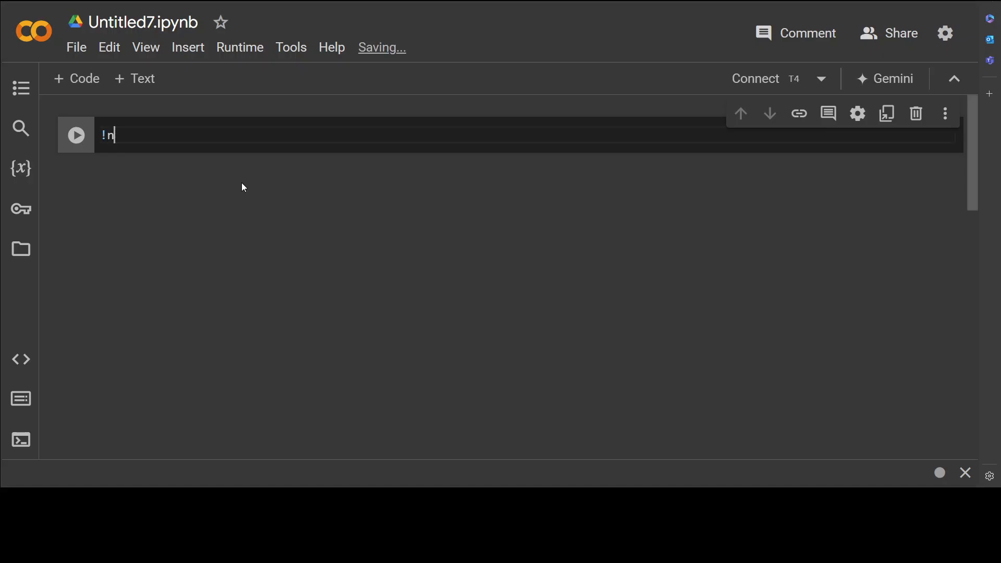
{"action": "type", "text": "vidia-smi"}
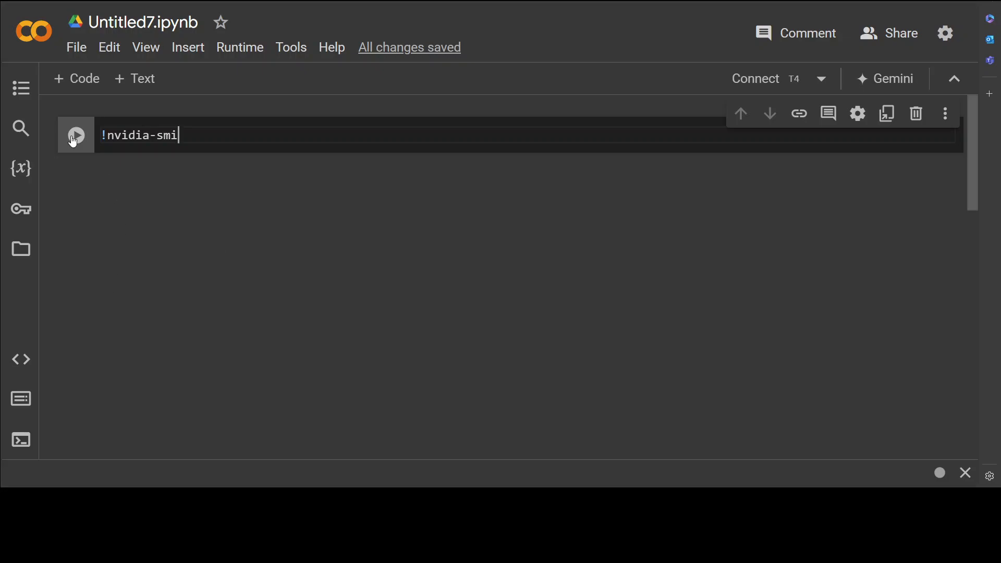
{"action": "left_click", "coordinate": [75, 135]}
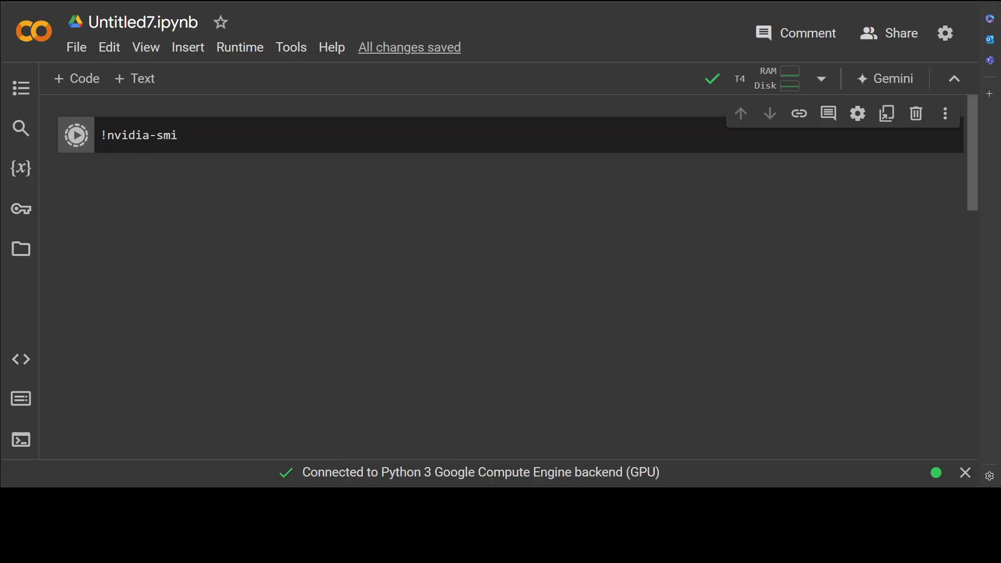
{"action": "left_click", "coordinate": [76, 134]}
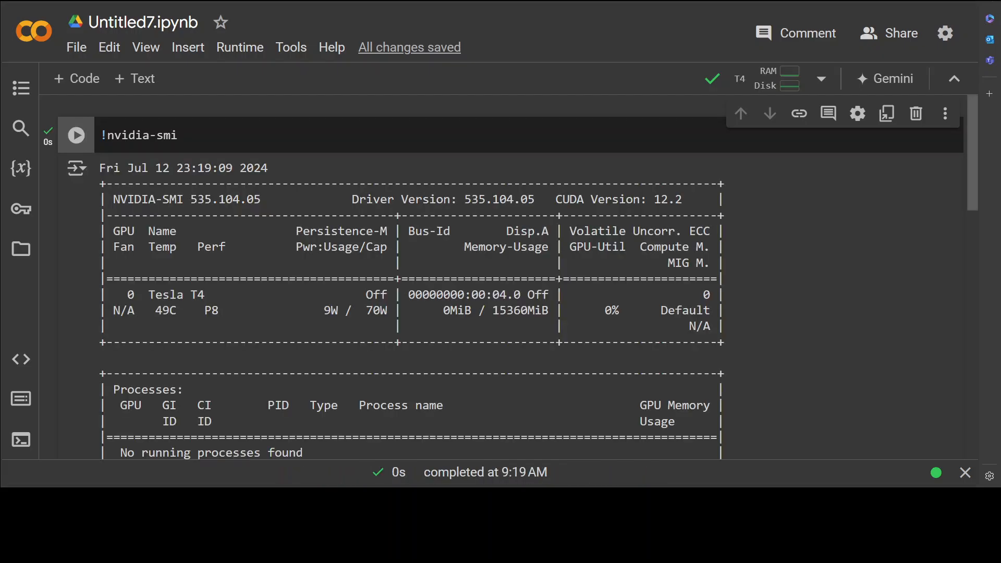
{"action": "mouse_move", "coordinate": [476, 258]}
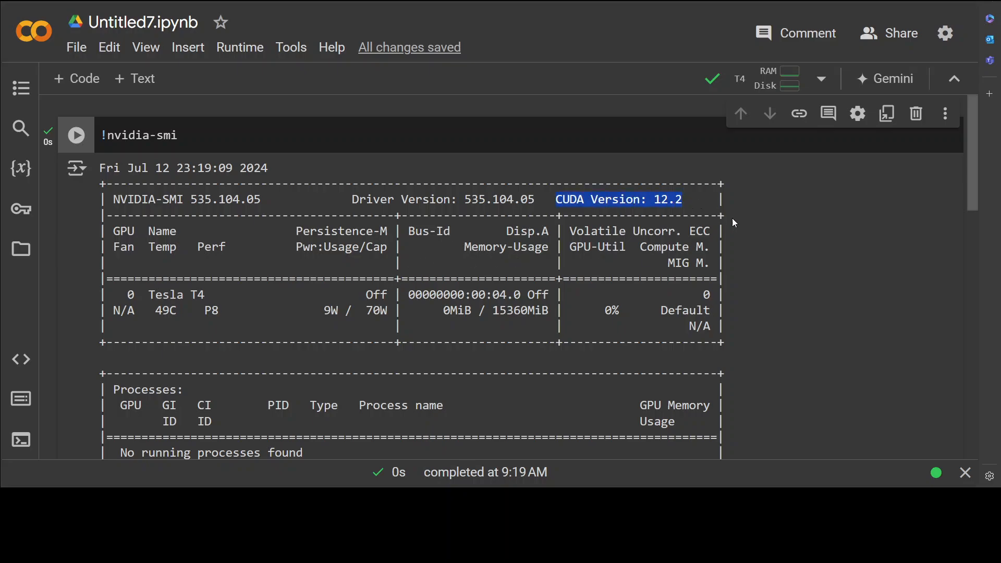
{"action": "mouse_move", "coordinate": [829, 284]}
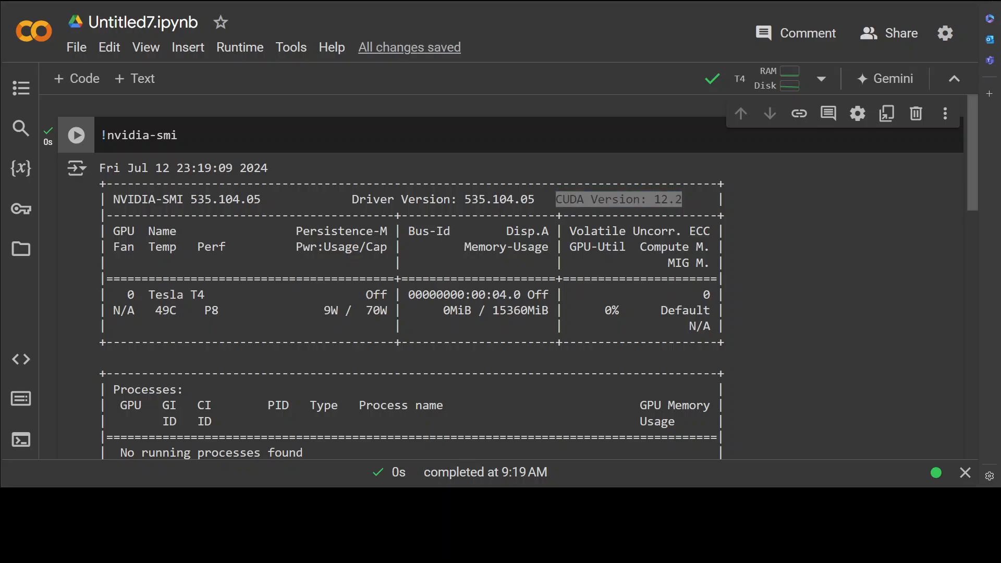
- Run !pip install nvmath-python[cu12] in a new cell until the install log reports success
{"action": "scroll", "scroll_direction": "down", "scroll_amount": 3}
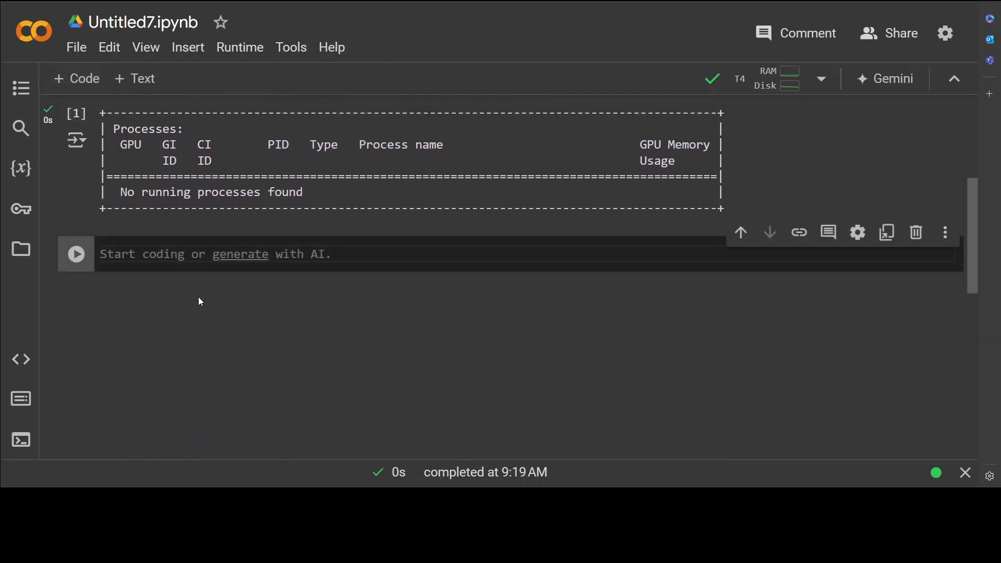
{"action": "type", "text": "!pip install nvmath-python[cu12]"}
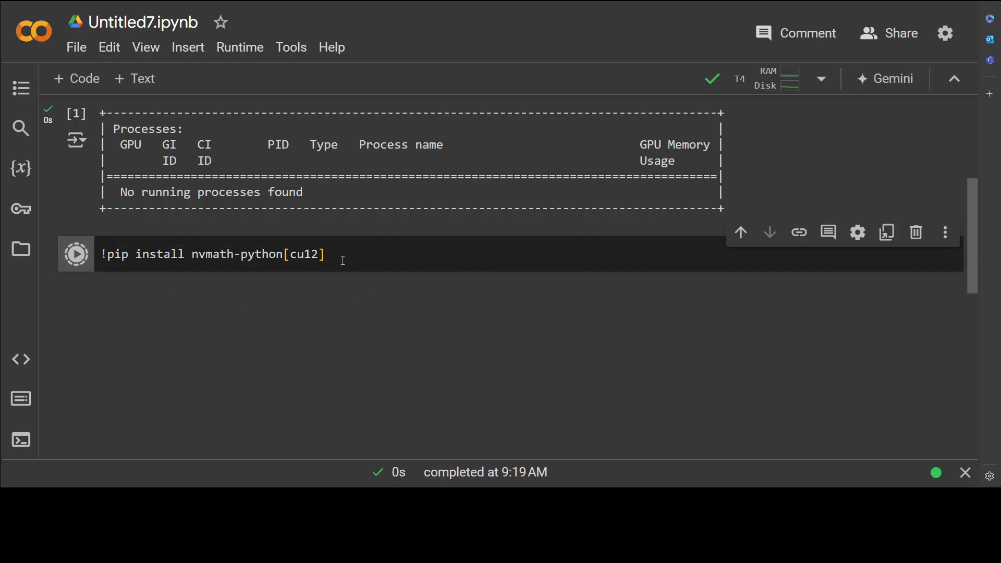
{"action": "left_click", "coordinate": [75, 253]}
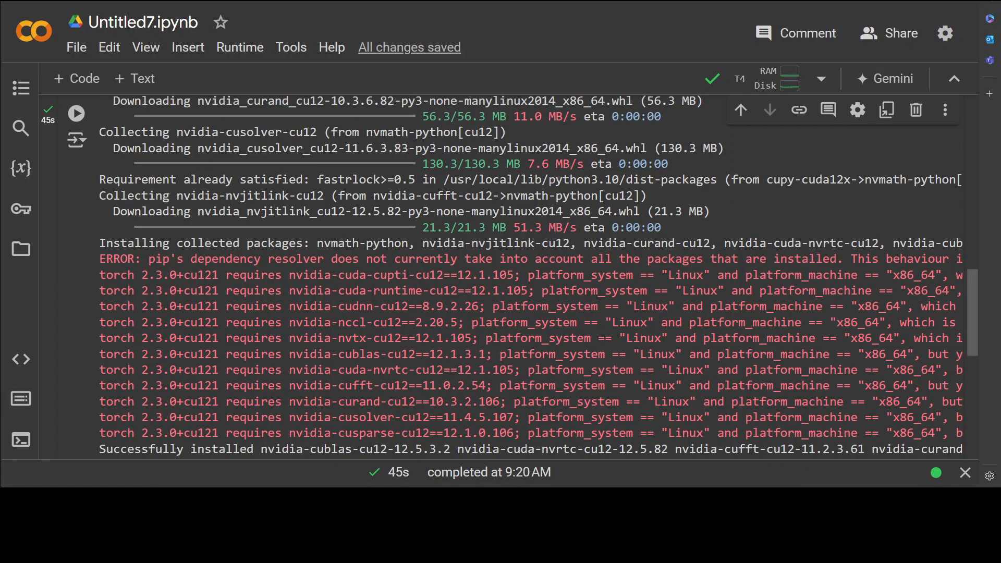
{"action": "scroll", "scroll_direction": "down", "scroll_amount": 3}
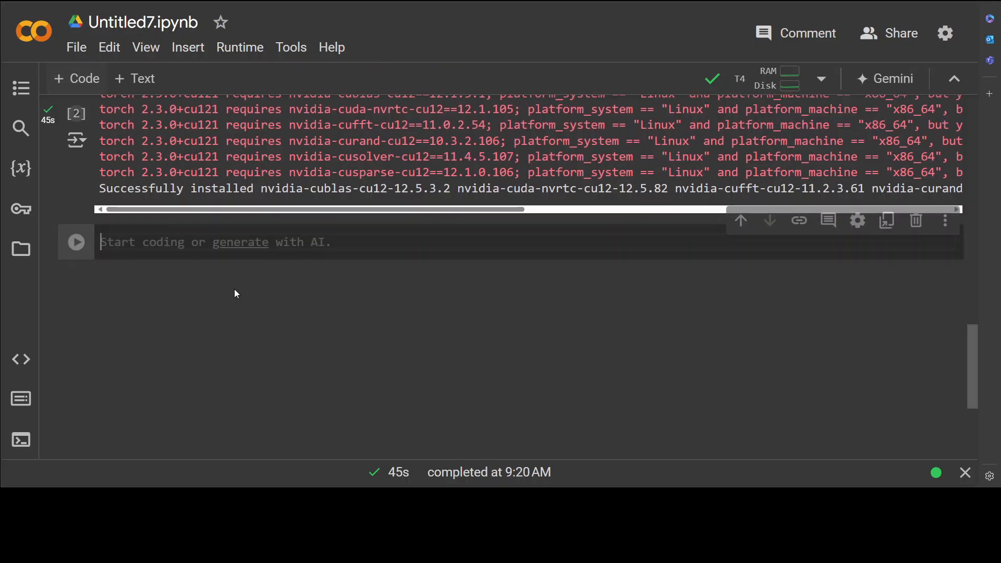
{"action": "type", "text": "!git clone https://github.com/NVIDIA/nvmath-python.git"}
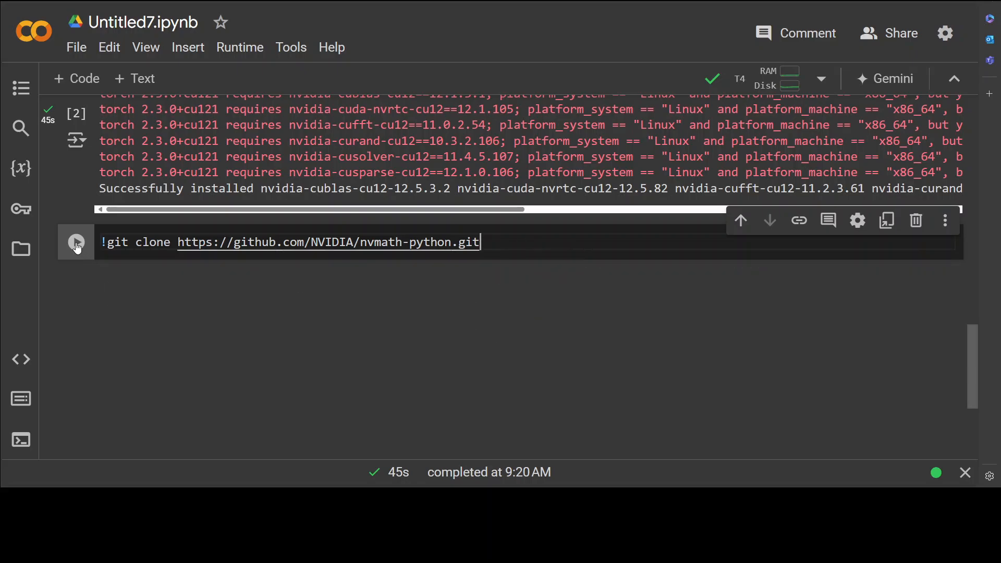
{"action": "left_click", "coordinate": [75, 242]}
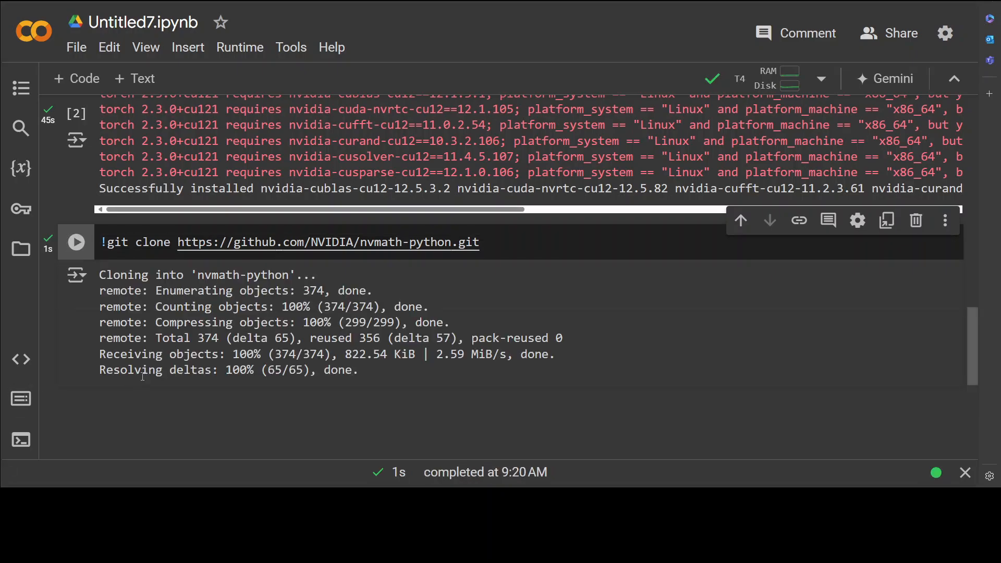
{"action": "scroll", "scroll_direction": "down", "scroll_amount": 3}
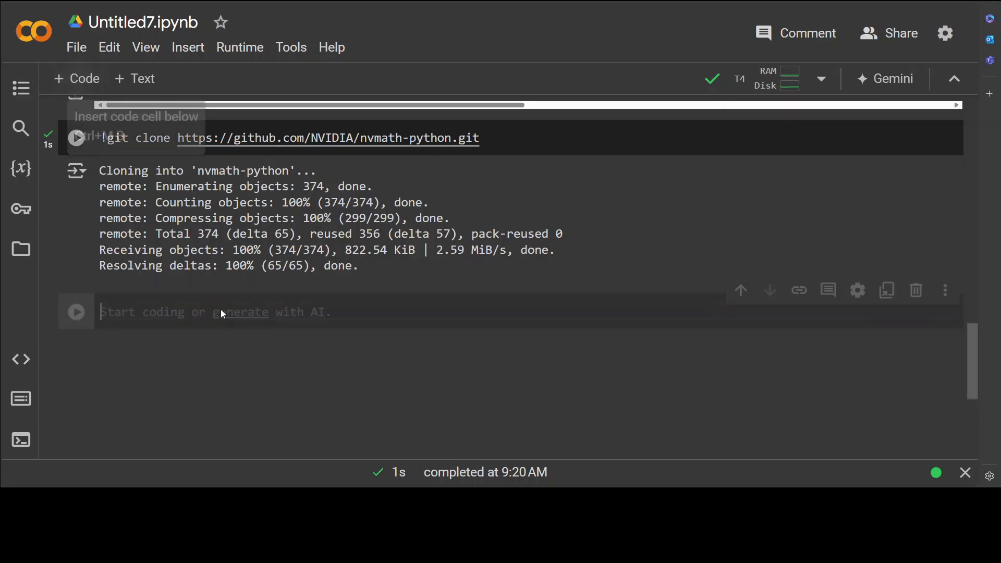
- Change into the nvmath-python folder and enter !pwd to confirm /content/nvmath-python
{"action": "type", "text": "cd nvmath-python"}
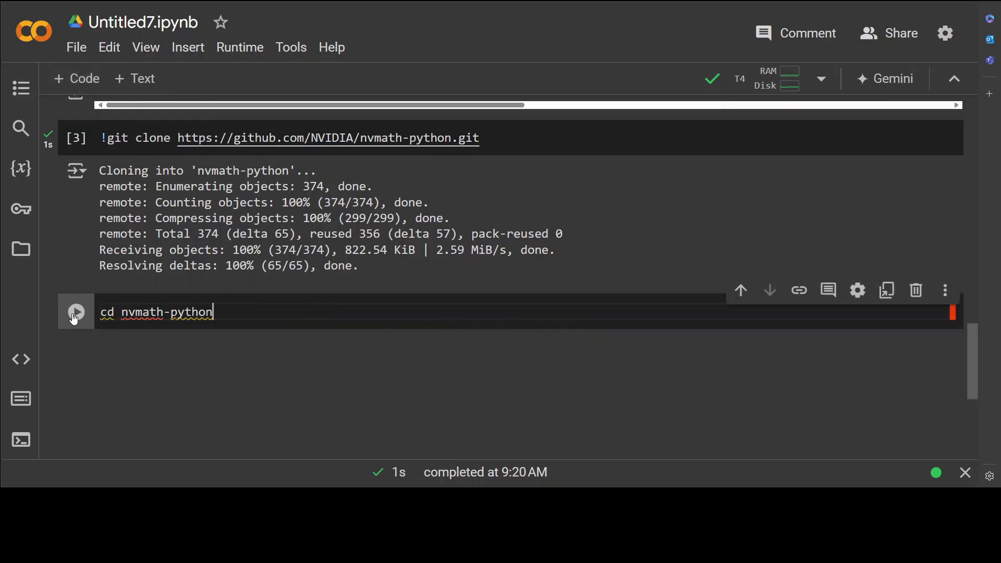
{"action": "left_click", "coordinate": [75, 312]}
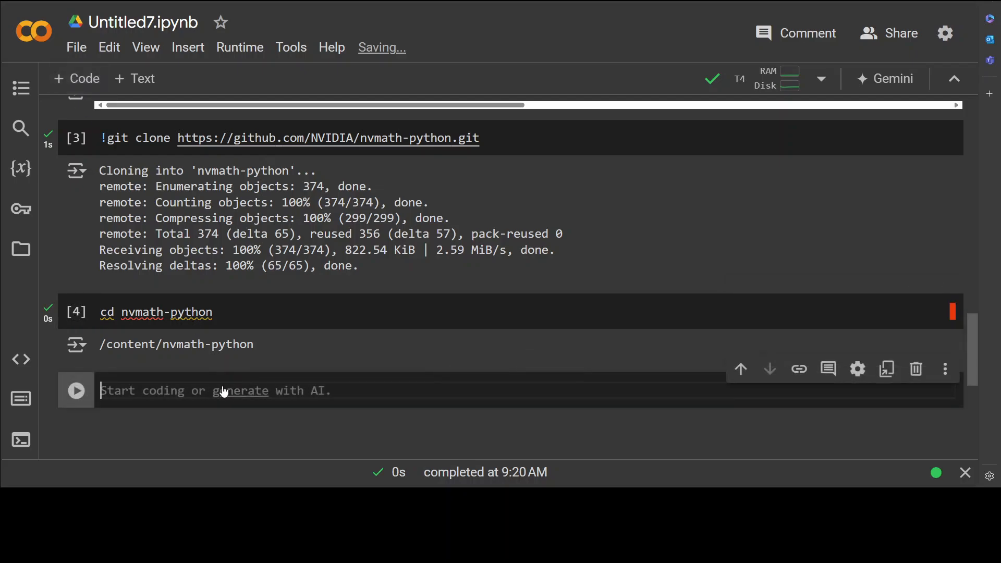
{"action": "type", "text": "!pwd"}
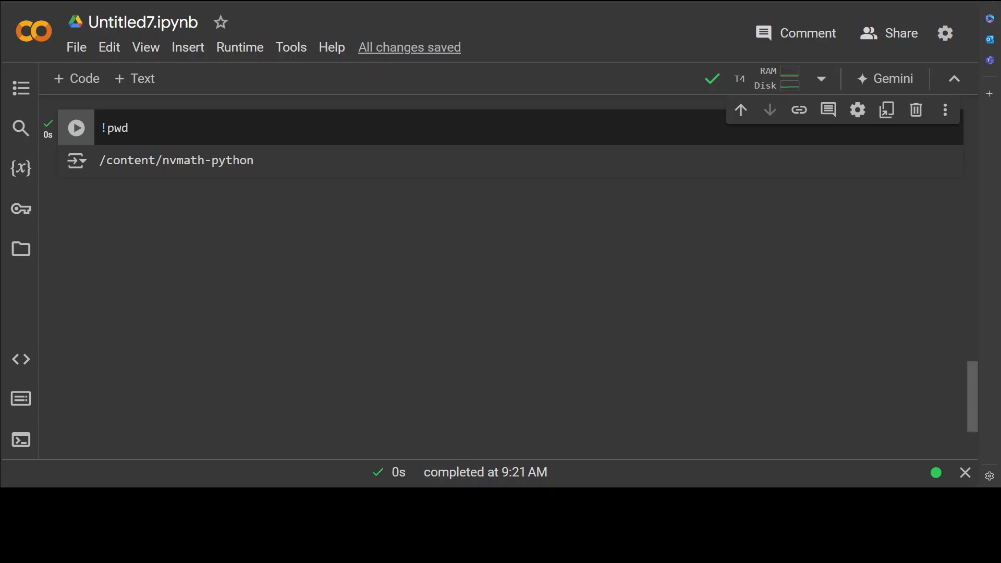
{"action": "left_click", "coordinate": [76, 127]}
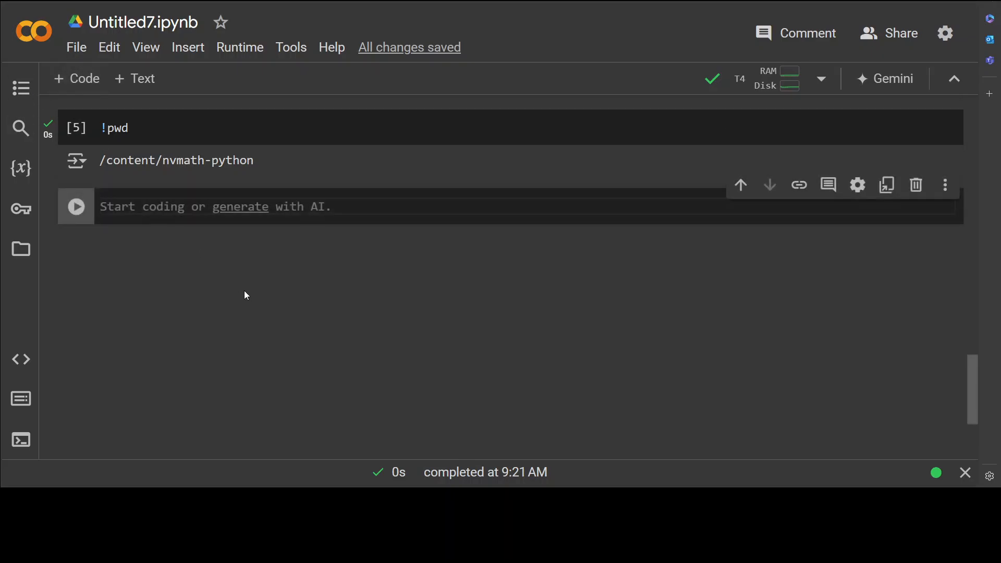
- Run !python examples/fft/example01_numpy.py so it prints numpy.ndarray for input and FFT output
{"action": "type", "text": "!python examples/fft/example01_numpy.py"}
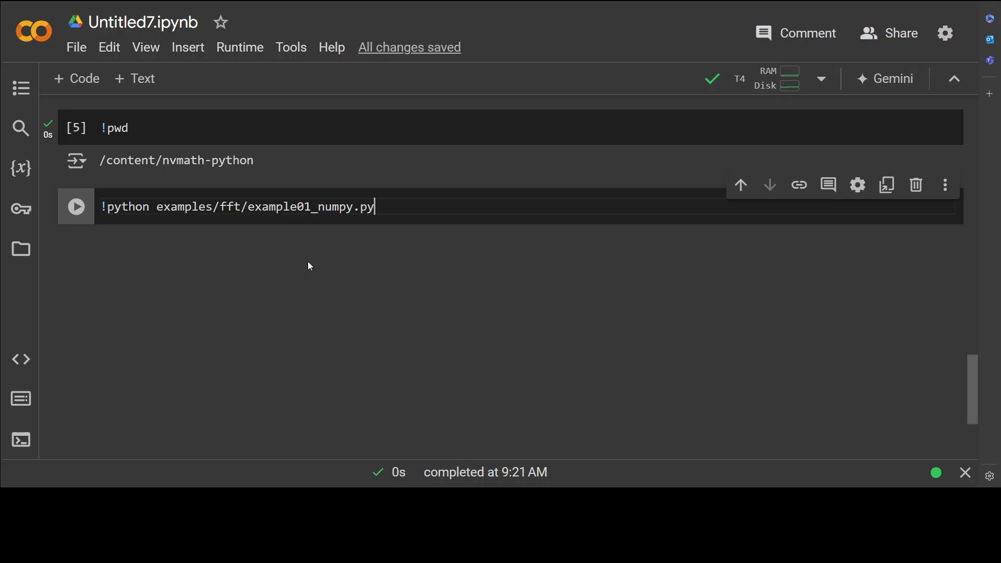
{"action": "mouse_move", "coordinate": [302, 215]}
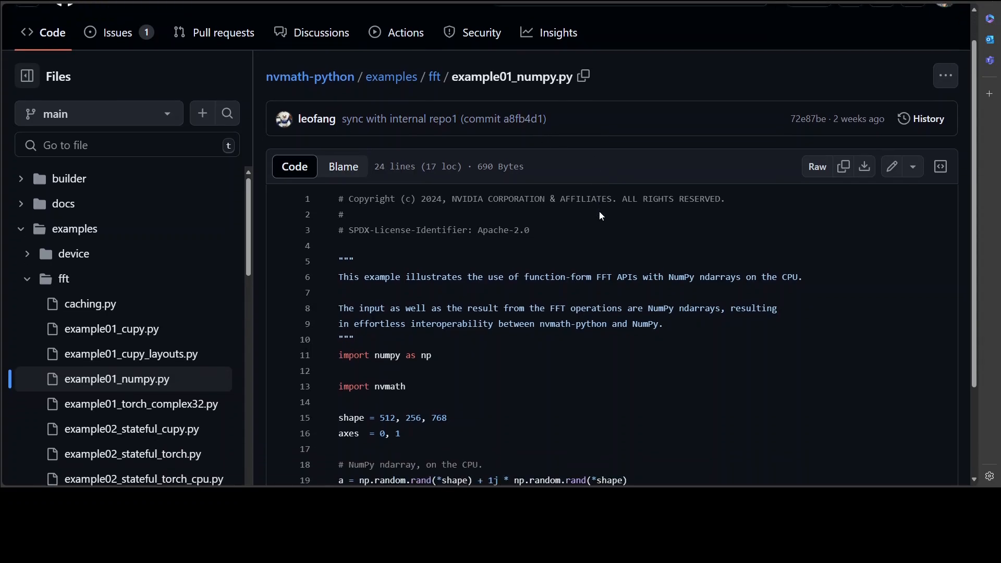
{"action": "scroll", "scroll_direction": "down", "scroll_amount": 3}
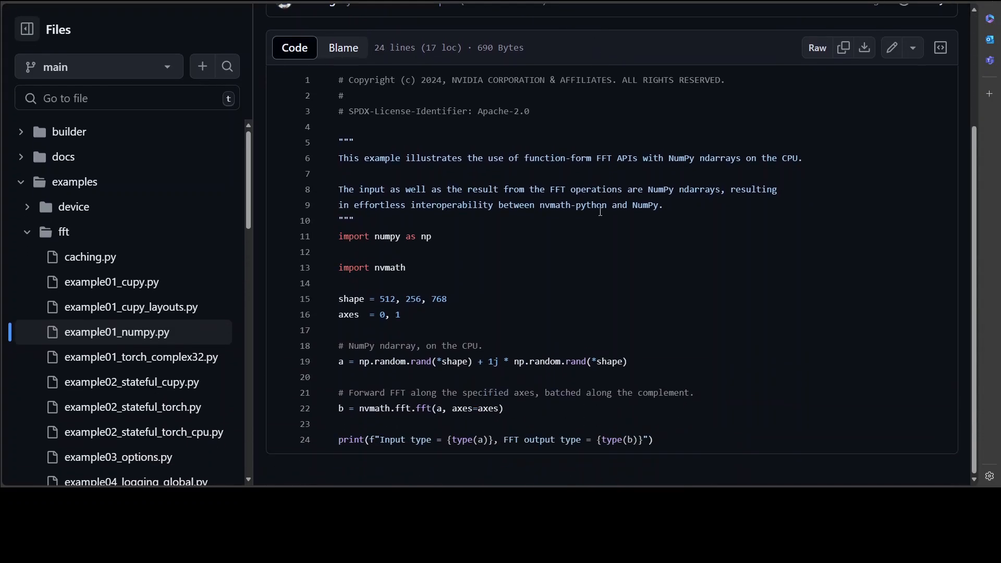
{"action": "mouse_move", "coordinate": [433, 396]}
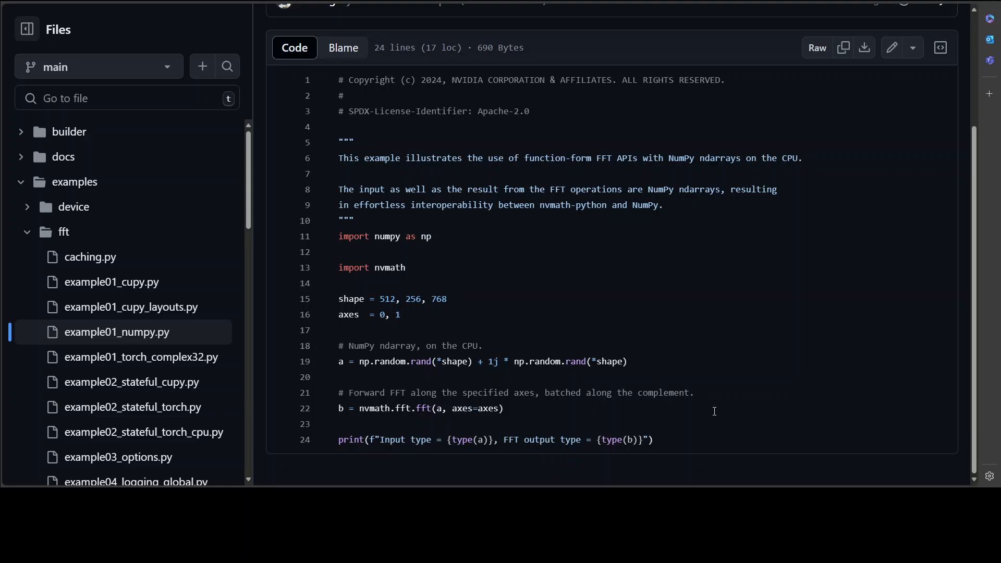
{"action": "mouse_move", "coordinate": [622, 270]}
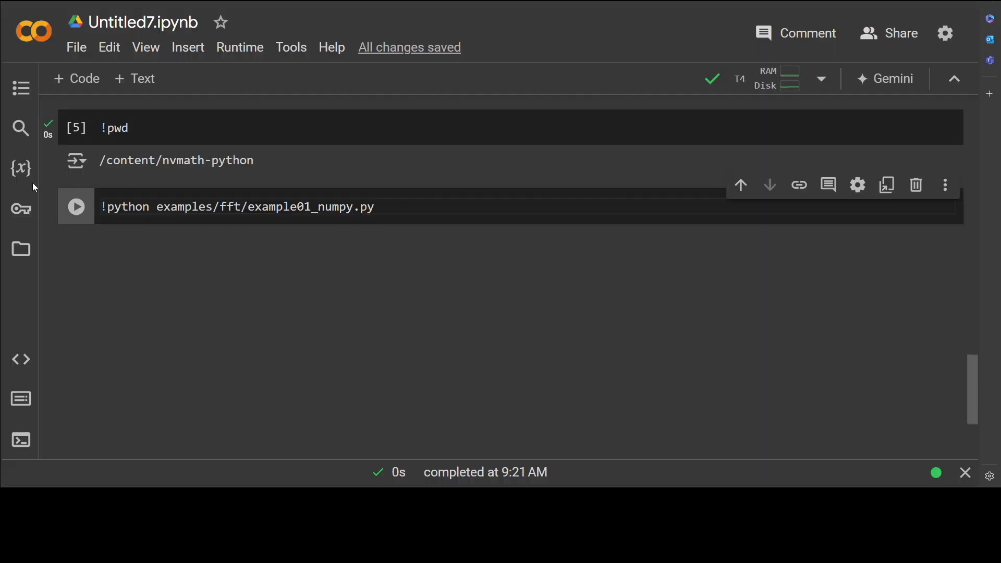
{"action": "left_click", "coordinate": [75, 207]}
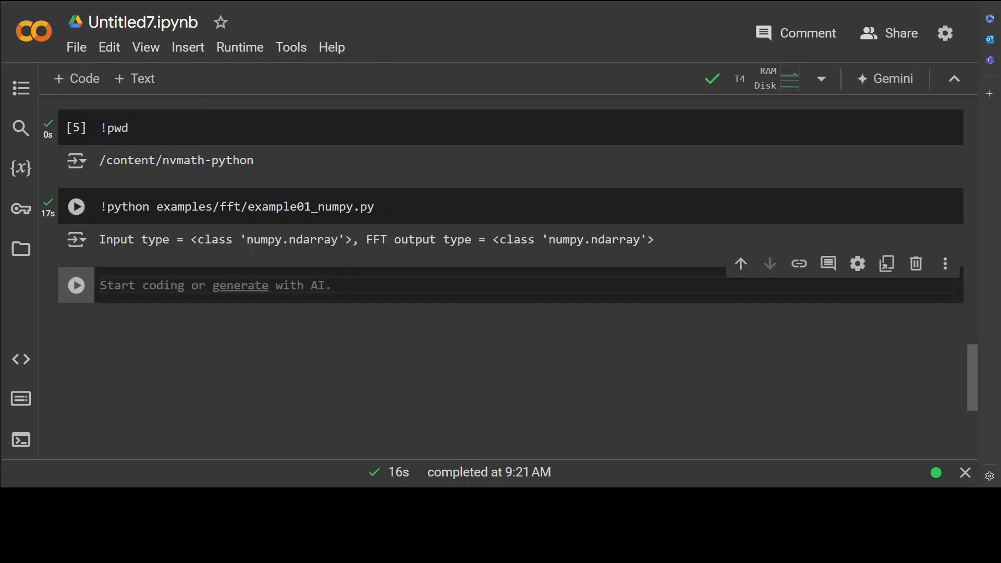
- Run !python examples/linalg/advanced/matmul/example01_numpy.py so inputs and result report numpy.ndarray
{"action": "type", "text": "!python examples/linalg/advanced/matmul/example01_numpy.py"}
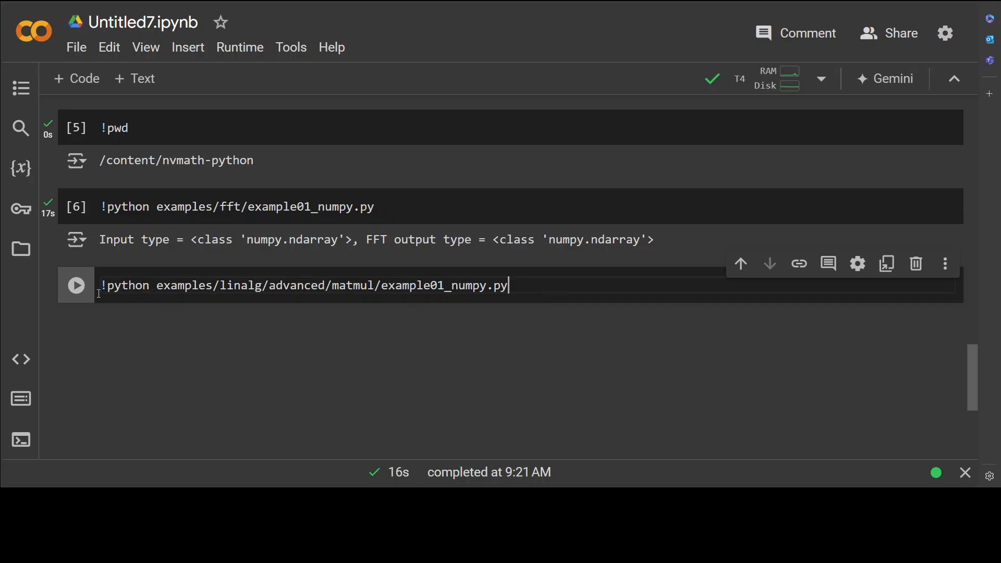
{"action": "left_click", "coordinate": [76, 285]}
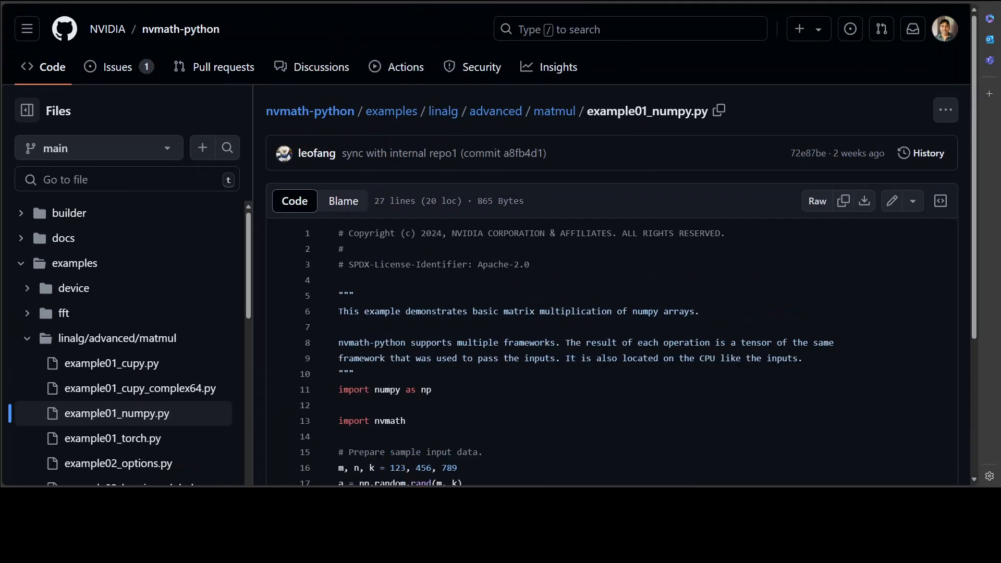
{"action": "scroll", "scroll_direction": "down", "scroll_amount": 3}
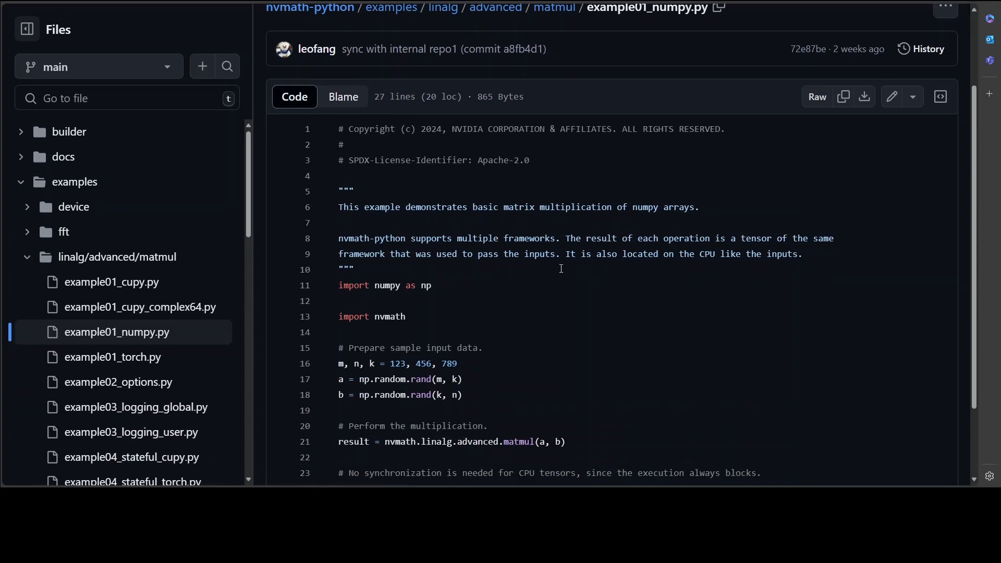
{"action": "scroll", "scroll_direction": "down", "scroll_amount": 3}
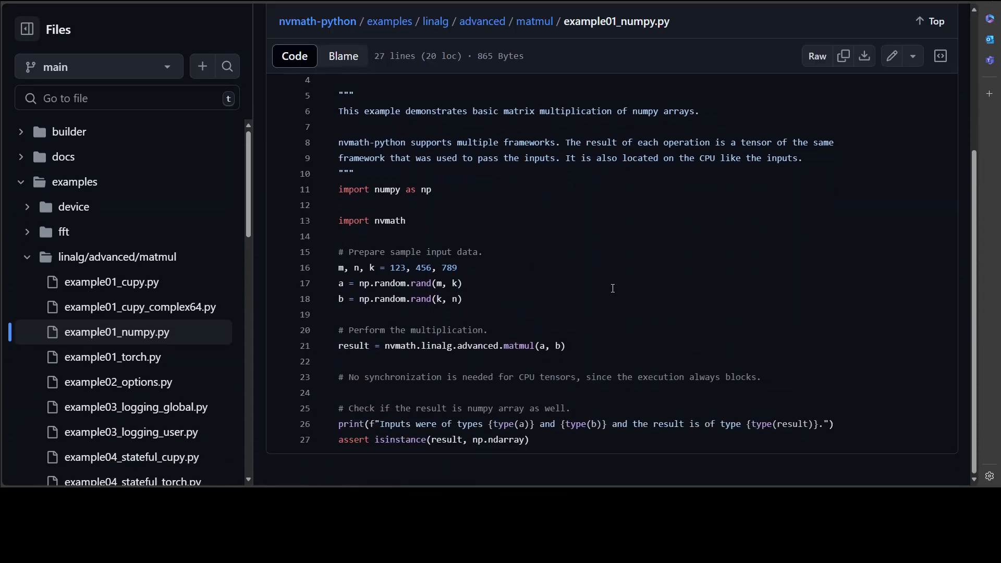
{"action": "mouse_move", "coordinate": [588, 445]}
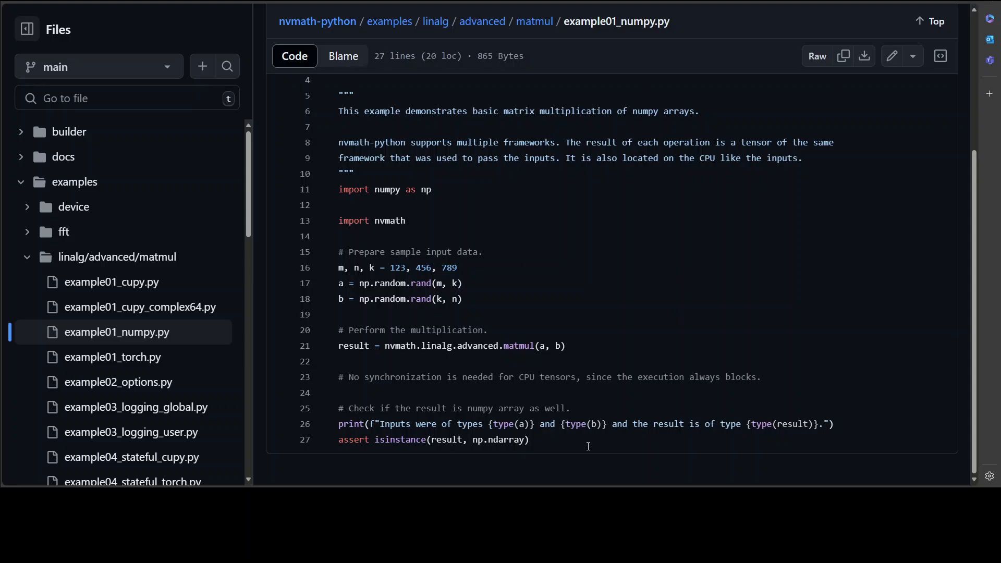
{"action": "mouse_move", "coordinate": [594, 437]}
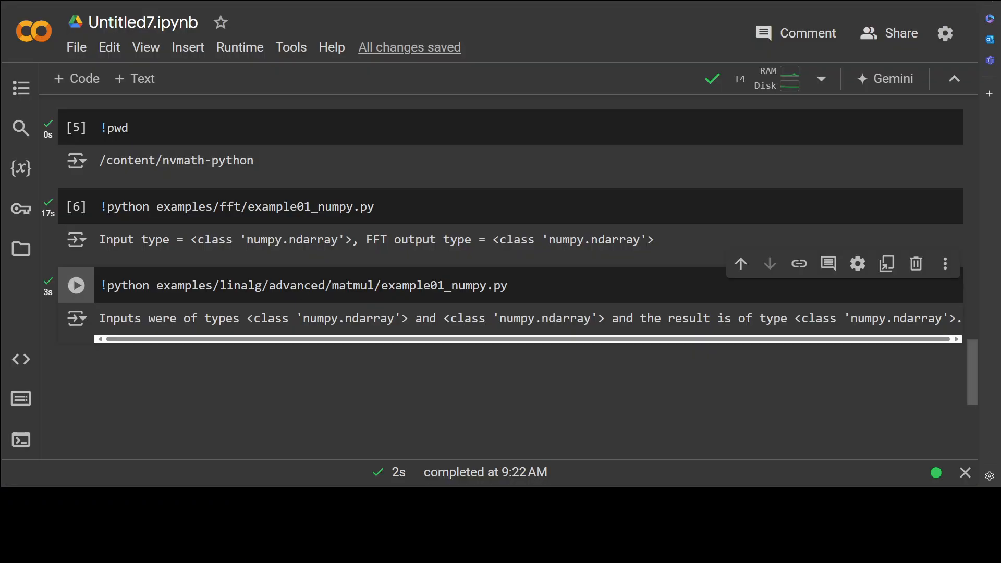
{"action": "mouse_move", "coordinate": [692, 332]}
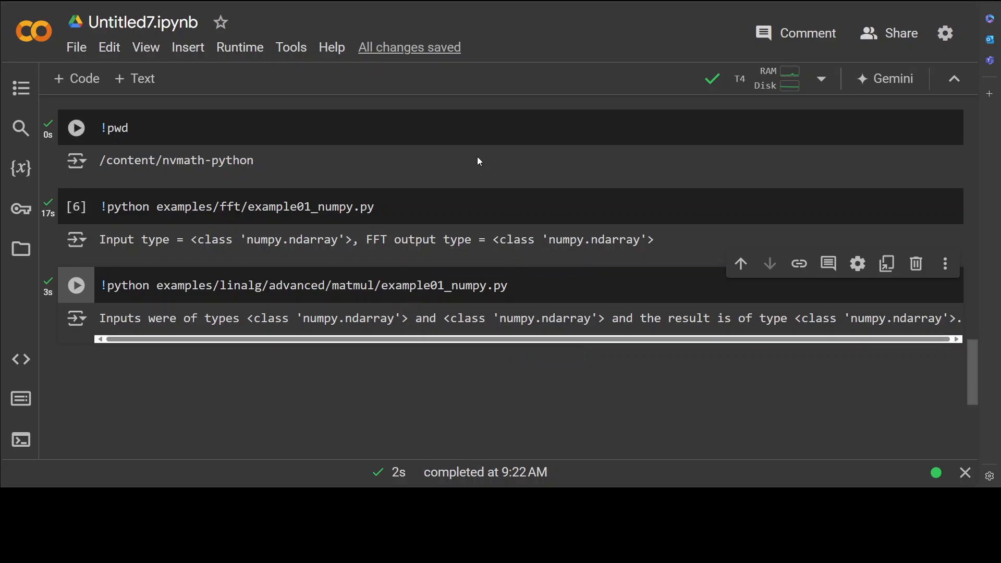
{"action": "mouse_move", "coordinate": [497, 160]}
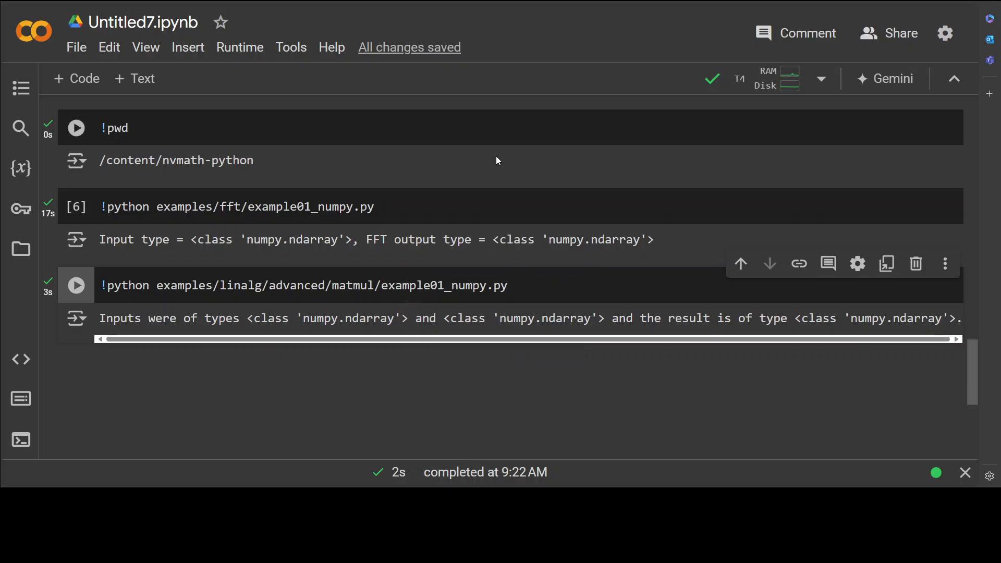
{"action": "mouse_move", "coordinate": [502, 164]}
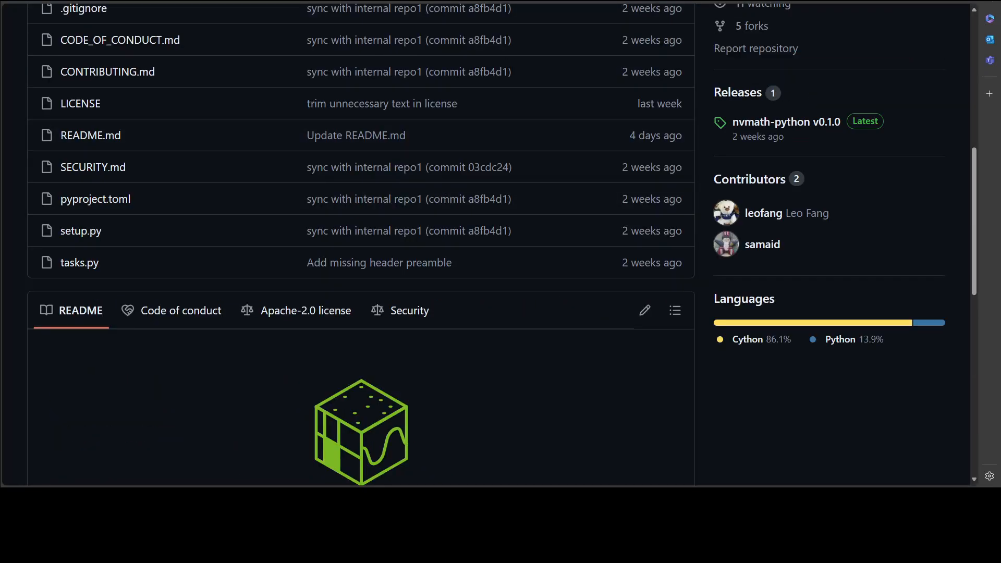
- Browse the repository's examples folder into linalg/advanced/matmul to list its example scripts
{"action": "scroll", "scroll_direction": "down", "scroll_amount": 3}
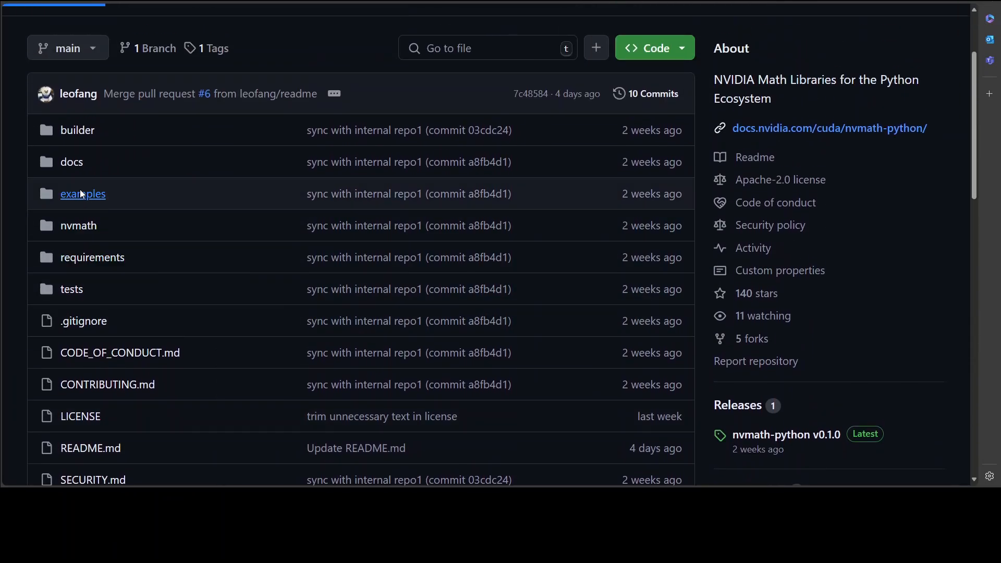
{"action": "left_click", "coordinate": [82, 194]}
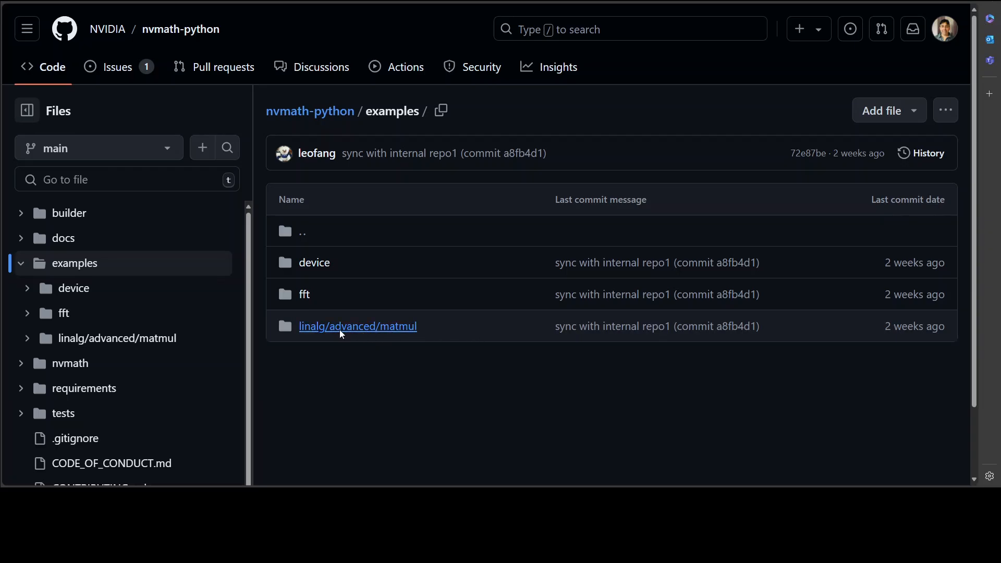
{"action": "left_click", "coordinate": [358, 327]}
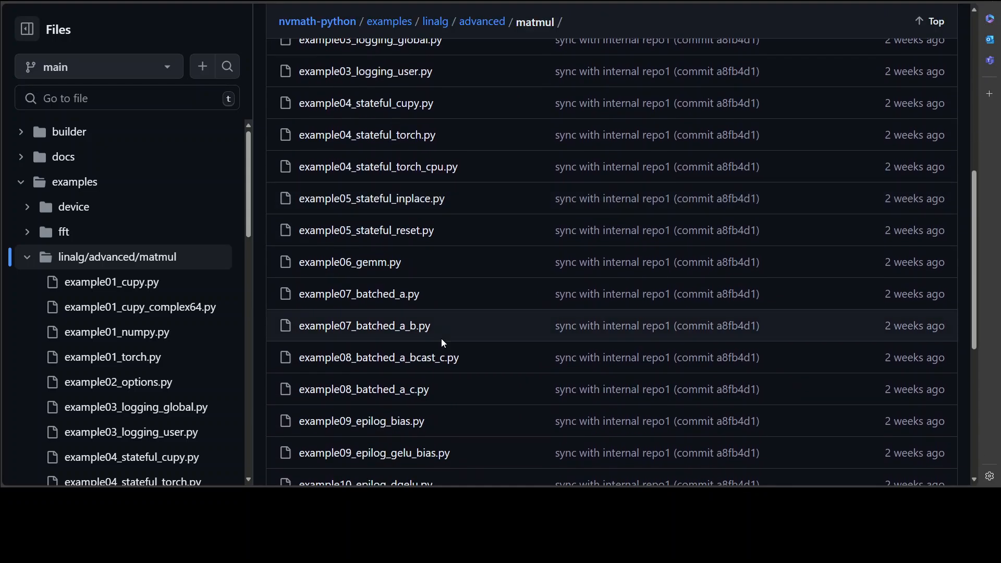
{"action": "scroll", "scroll_direction": "down", "scroll_amount": 3}
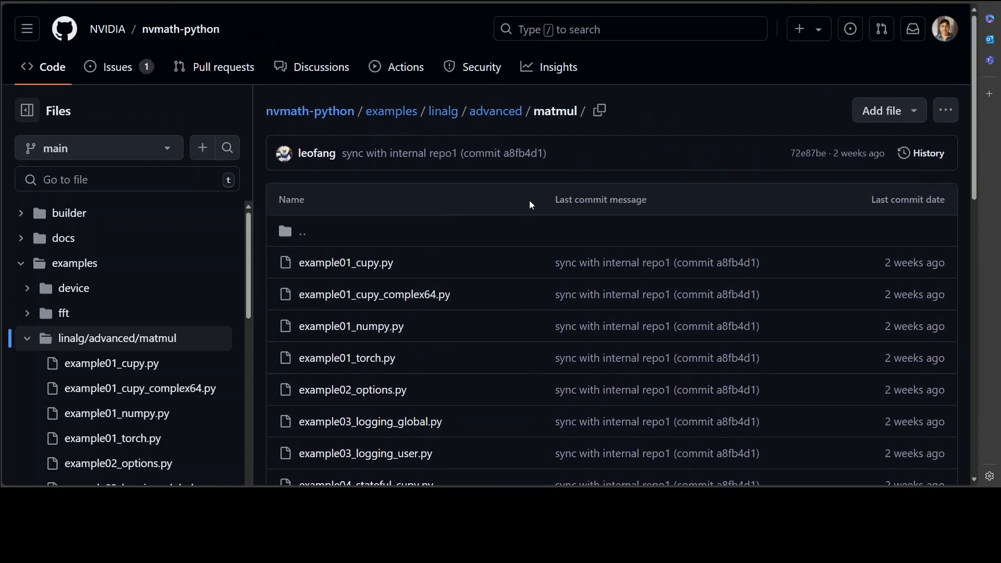
{"action": "mouse_move", "coordinate": [414, 319]}
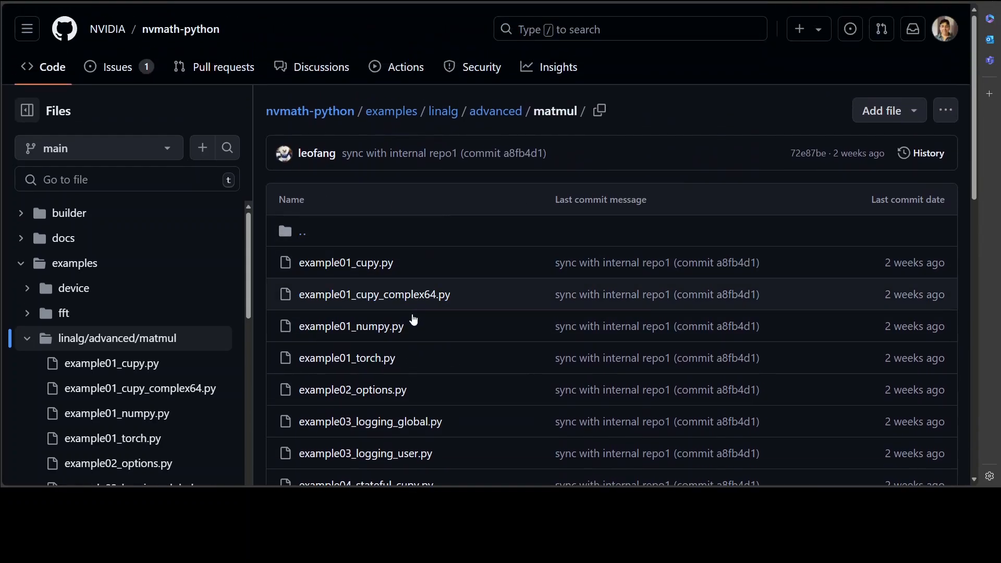
{"action": "mouse_move", "coordinate": [449, 328]}
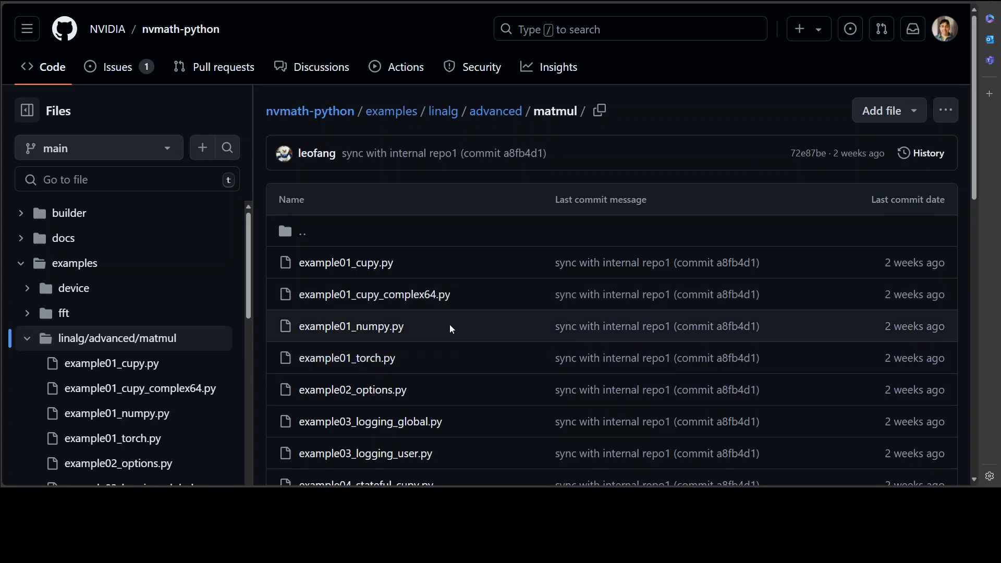